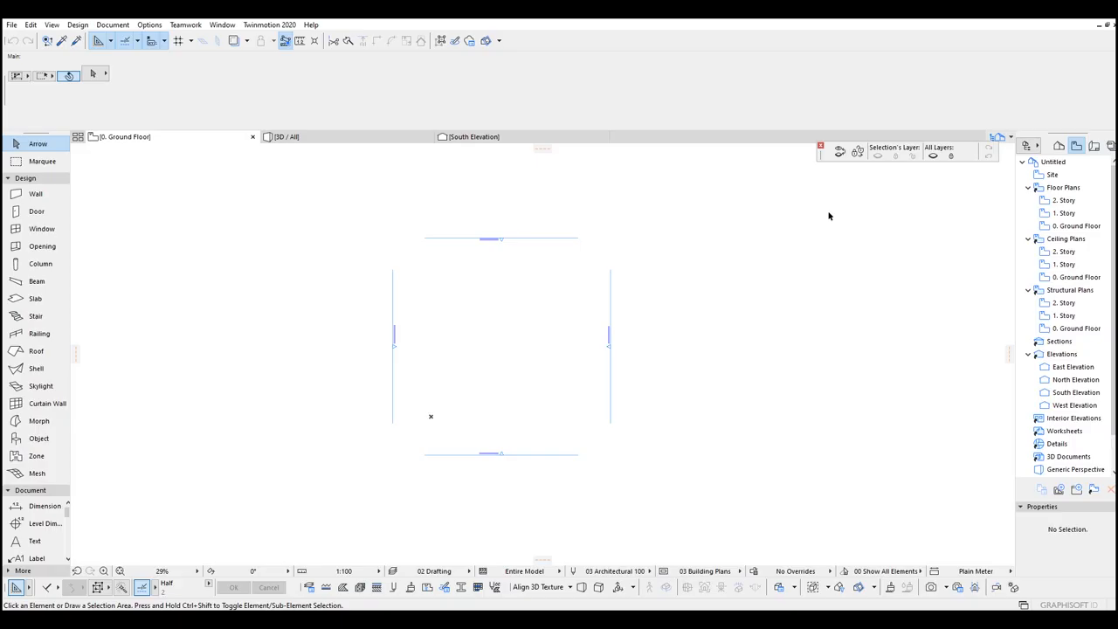
- Start placing an external drawing into the ground floor plan via File > External Content
left_click(156, 23)
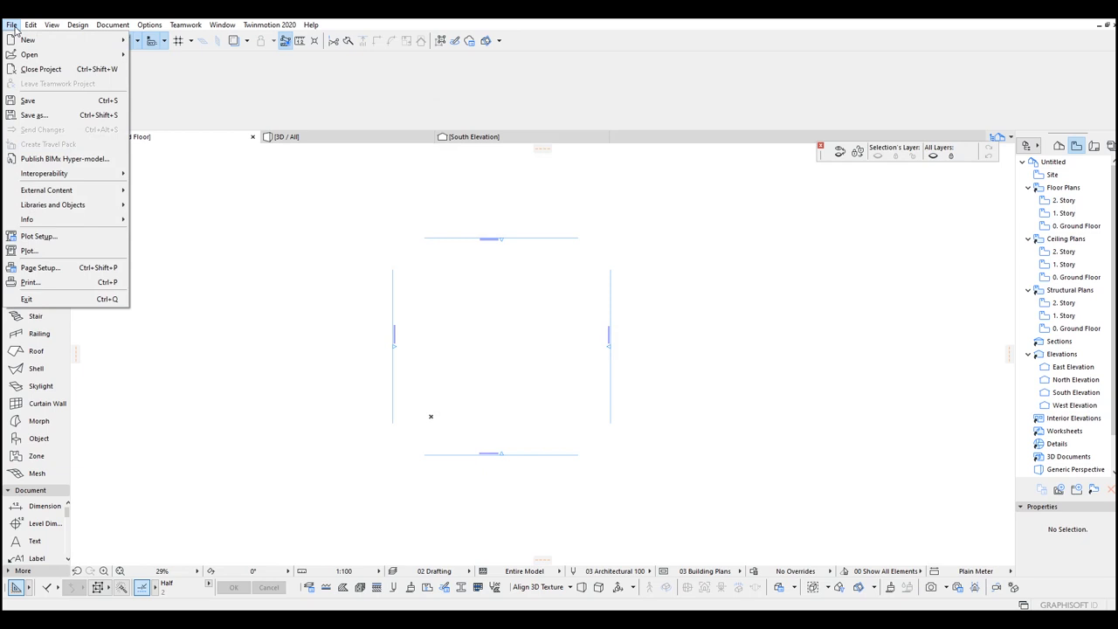
mouse_move(46, 190)
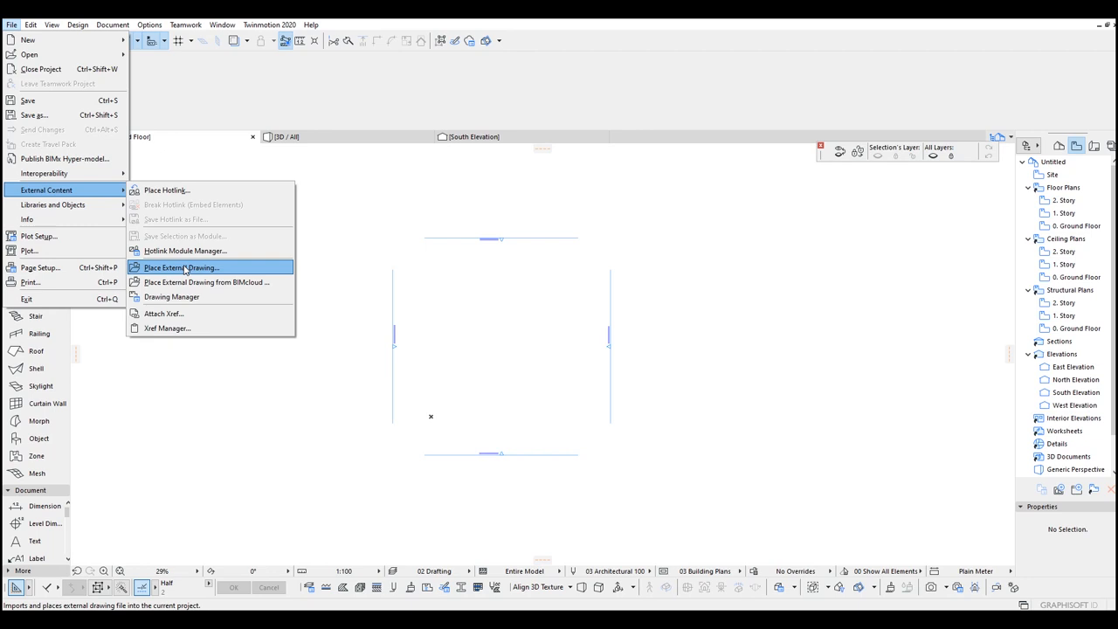
left_click(203, 267)
type("2")
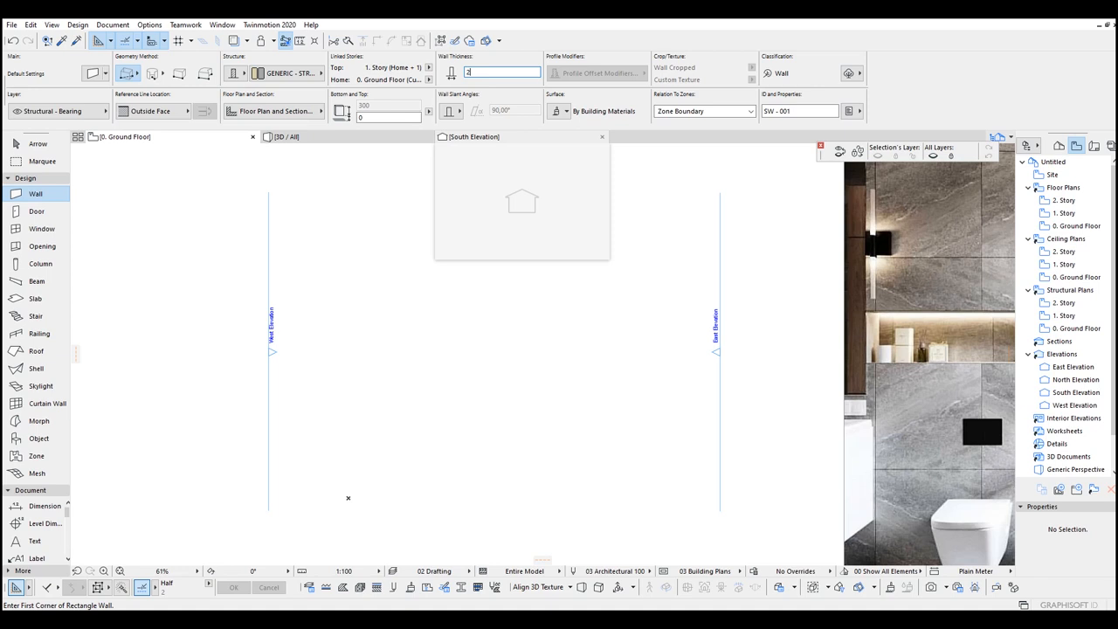
- Drag out the rectangular room walls beside the bathroom reference photo
left_click_drag(412, 233, 488, 315)
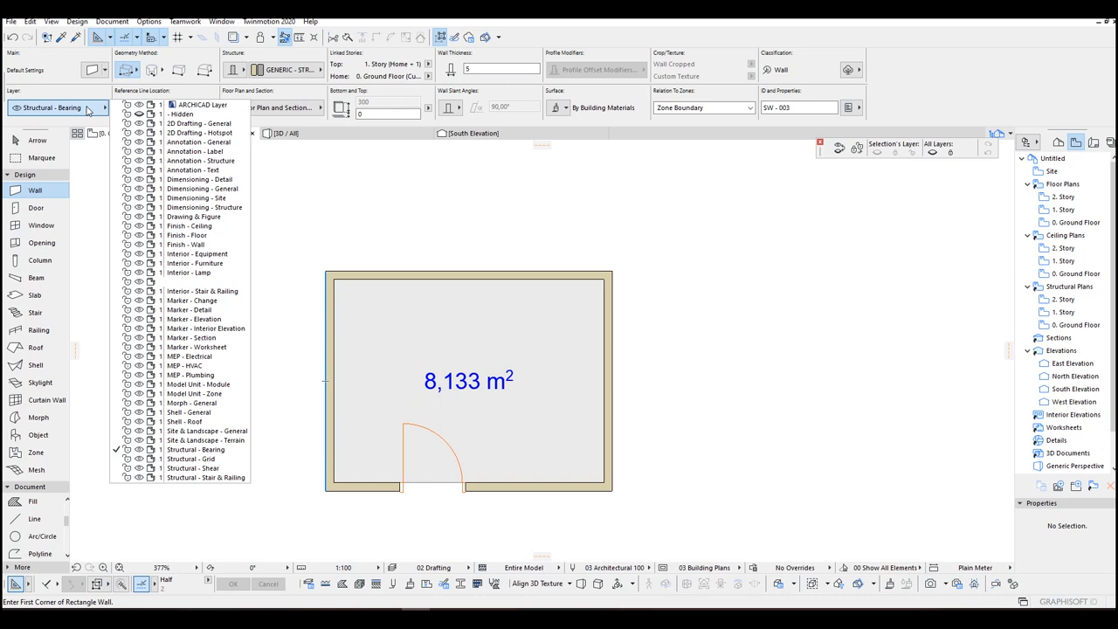
- Draw thin 5-thick polywalls on the Structural - Grid layer lining the top wall
left_click(189, 458)
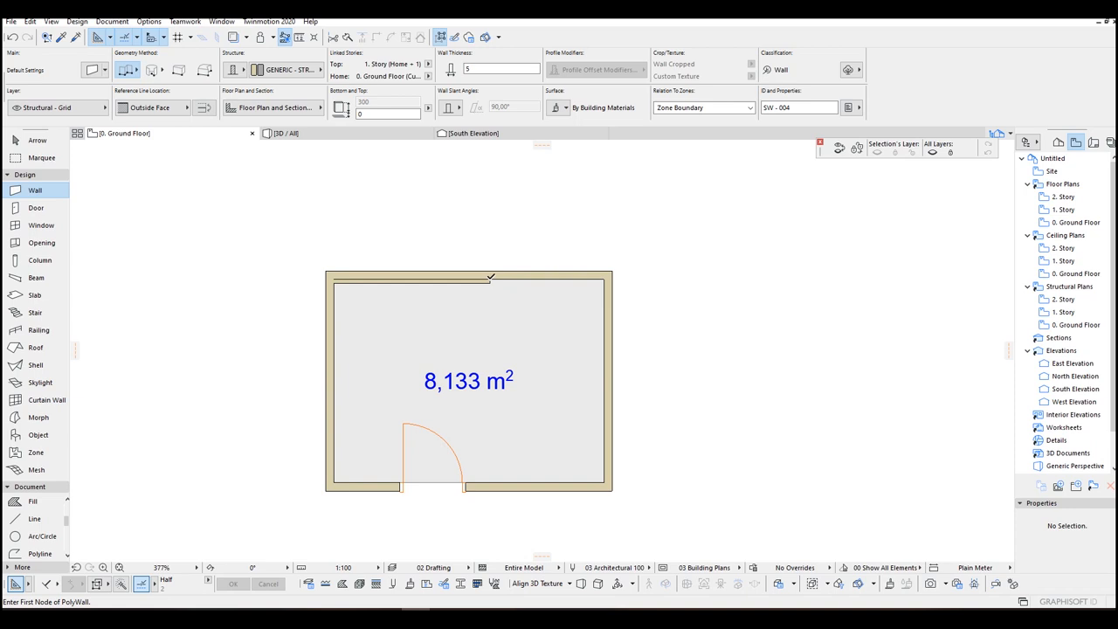
left_click(530, 282)
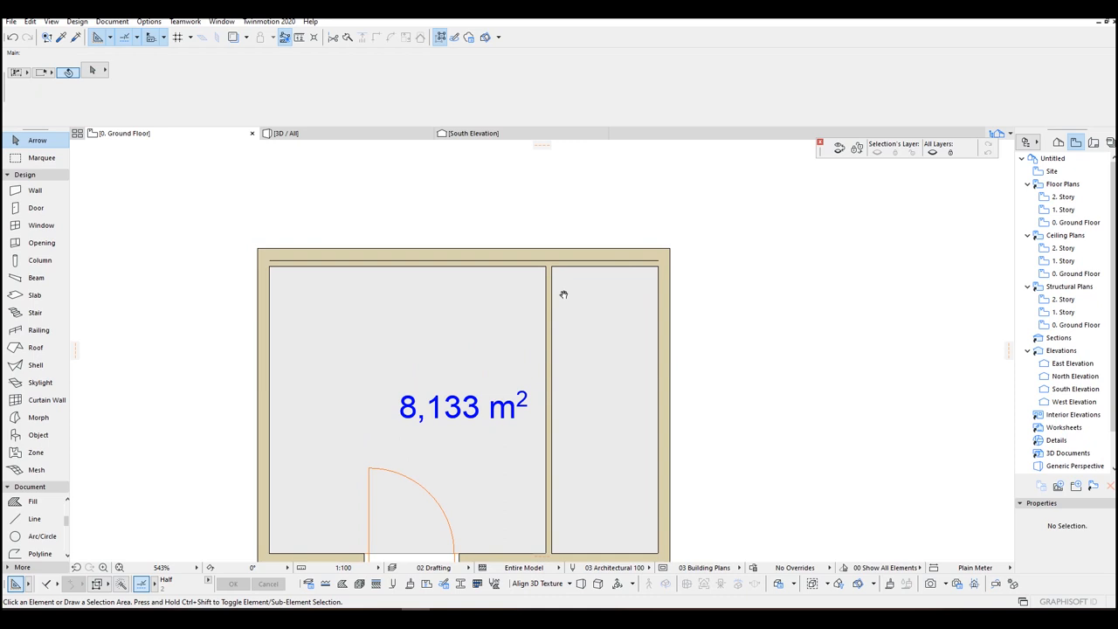
- Edit the Structural - Grid layer and extend the partition wall down to the bottom wall
left_click(406, 260)
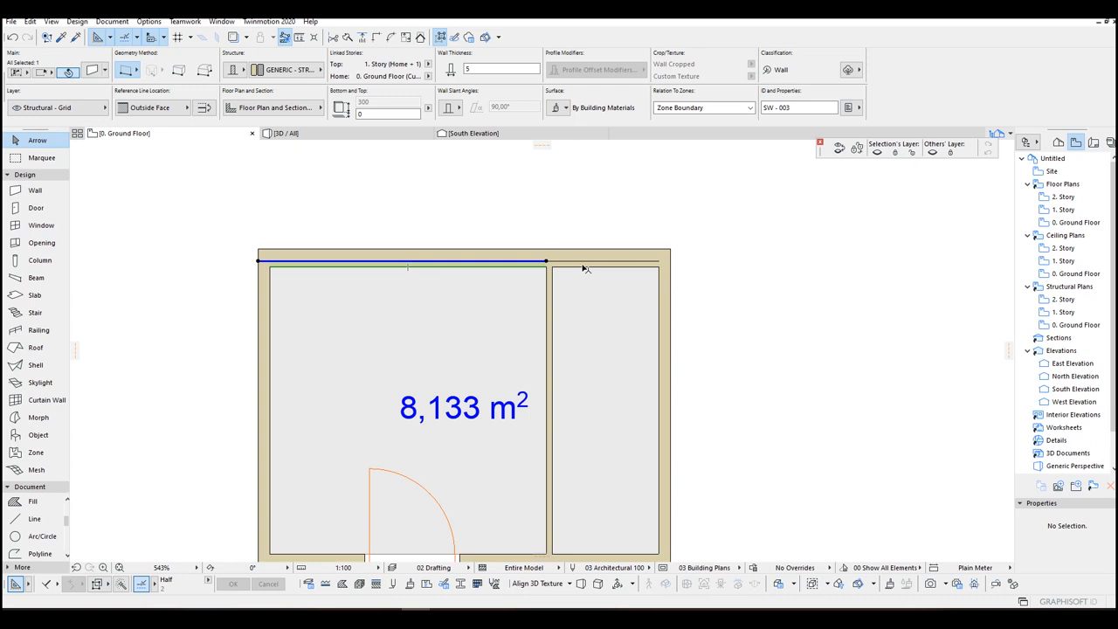
left_click(42, 107)
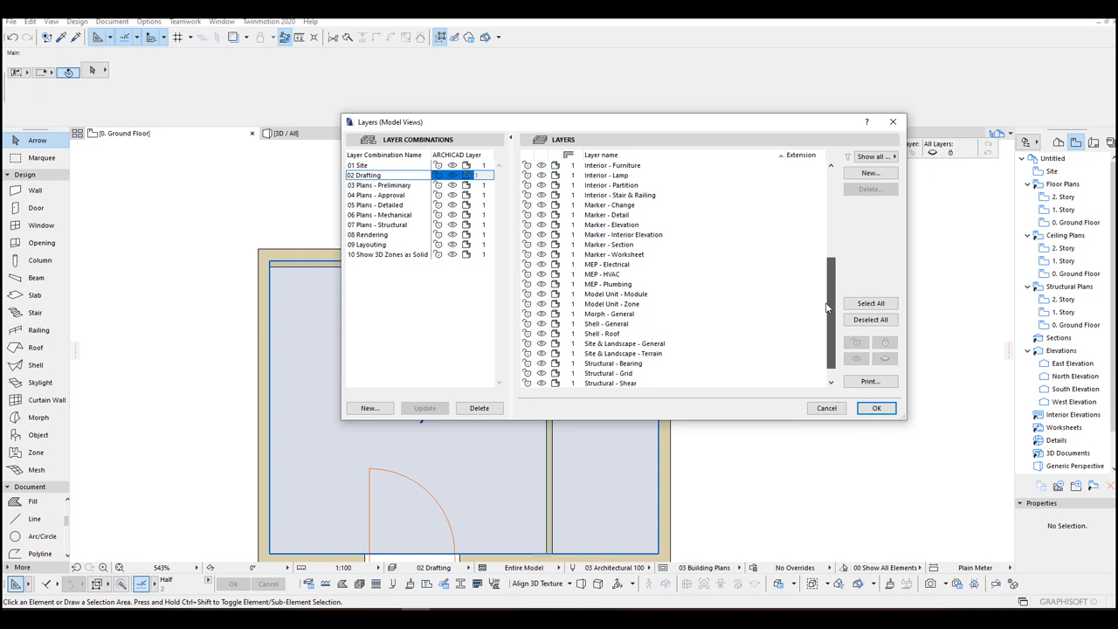
left_click(609, 353)
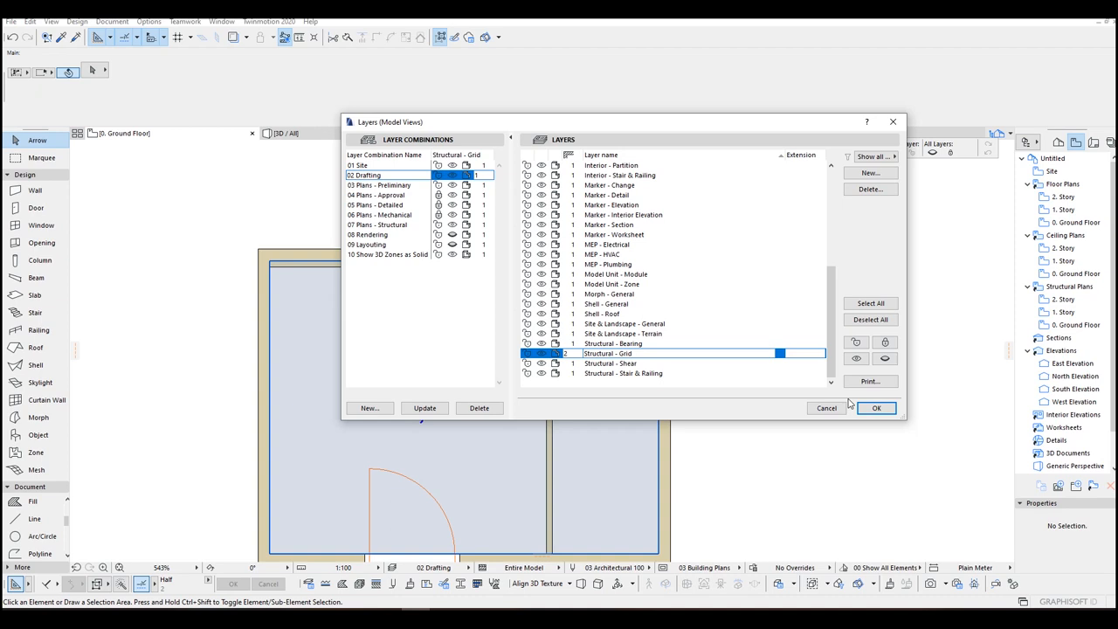
left_click(877, 408)
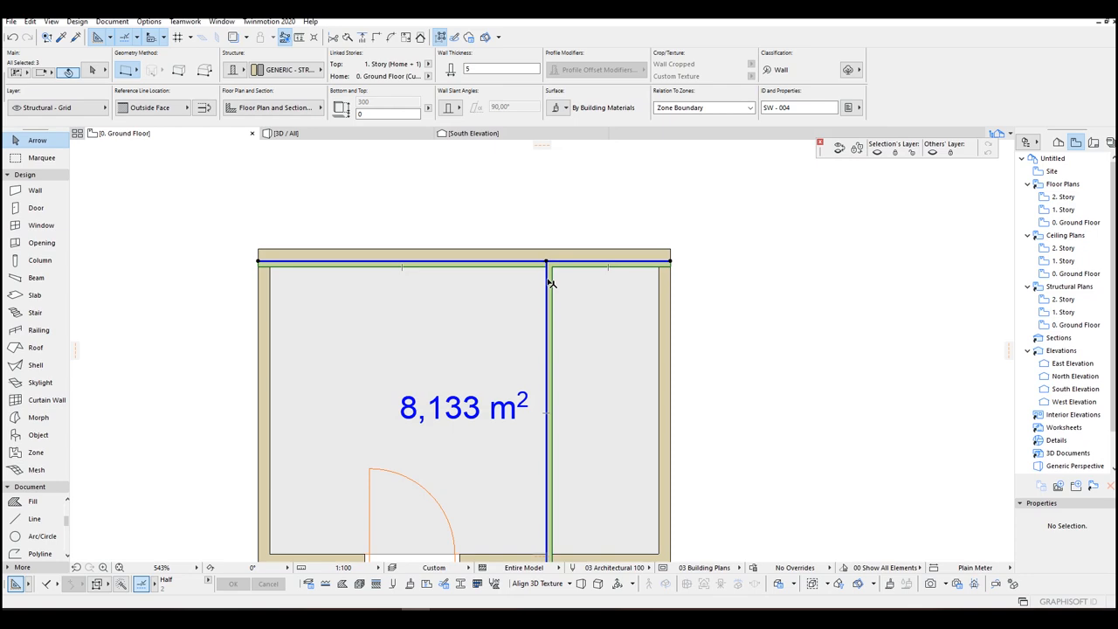
mouse_move(260, 266)
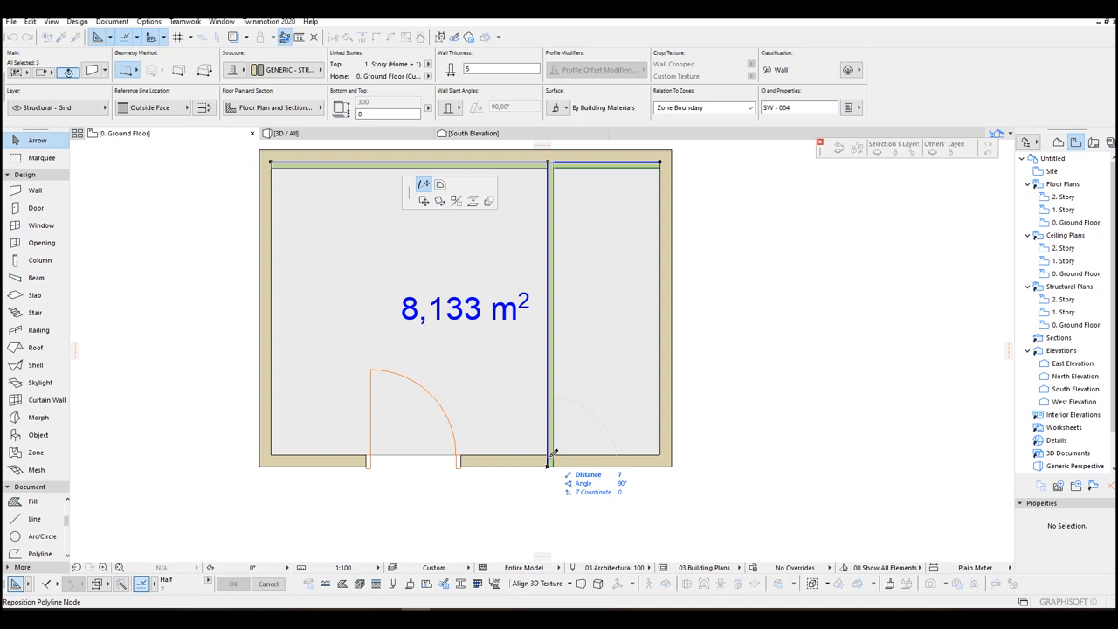
left_click(149, 22)
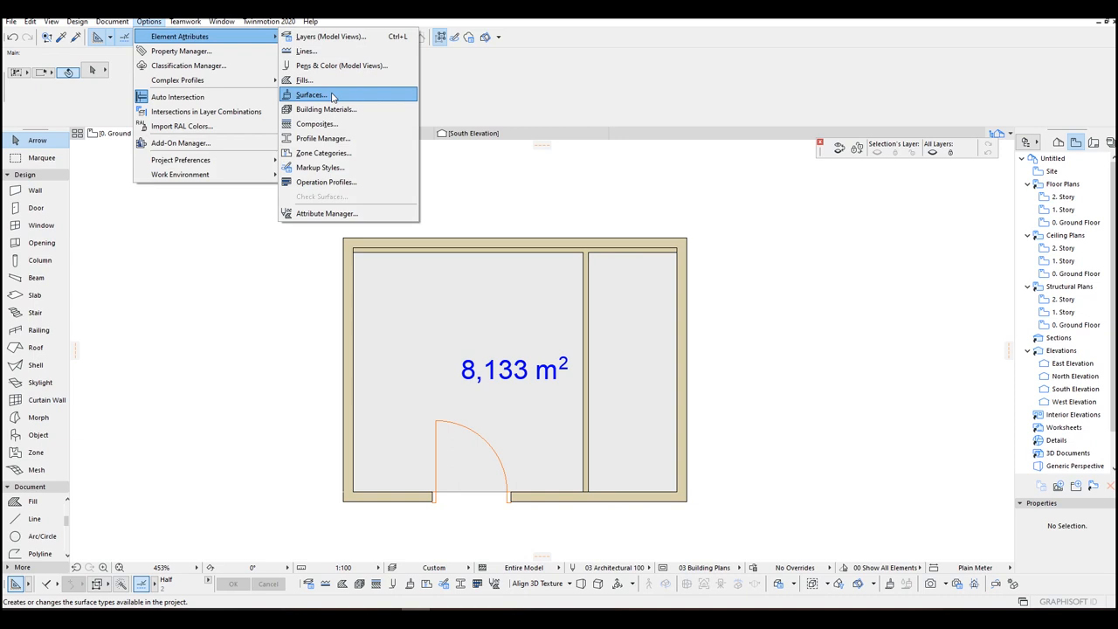
- Create a surface named 'tile 1' with a gray concrete texture and set its width
left_click(310, 94)
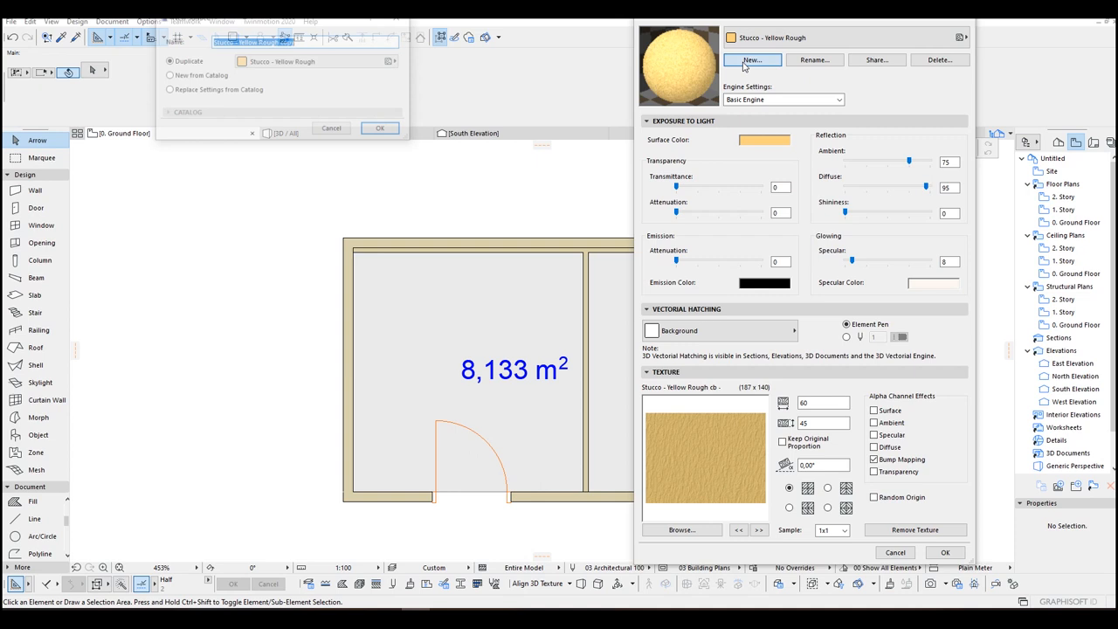
type("tile 1")
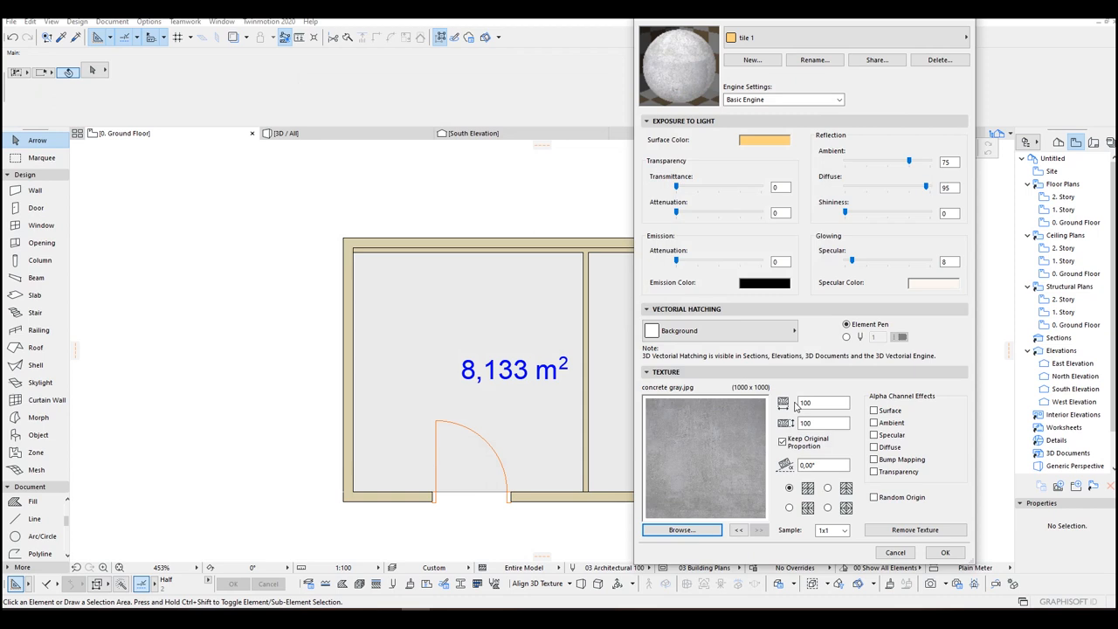
left_click(806, 403)
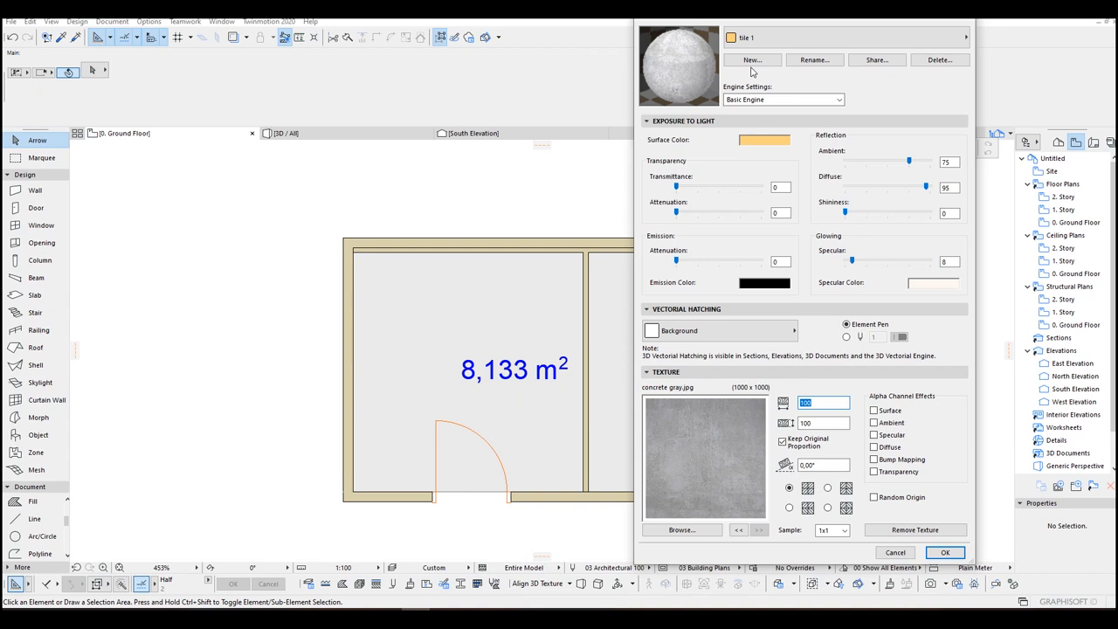
- Create the 'tile 2' surface and load the beige arma marble image as its texture
left_click(753, 59)
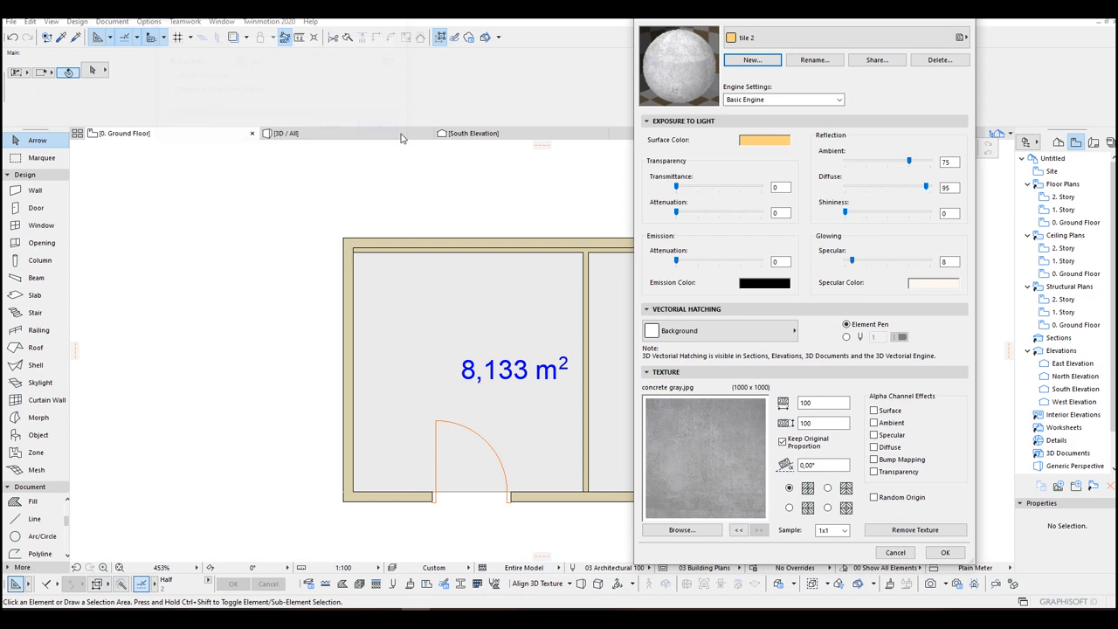
left_click(681, 529)
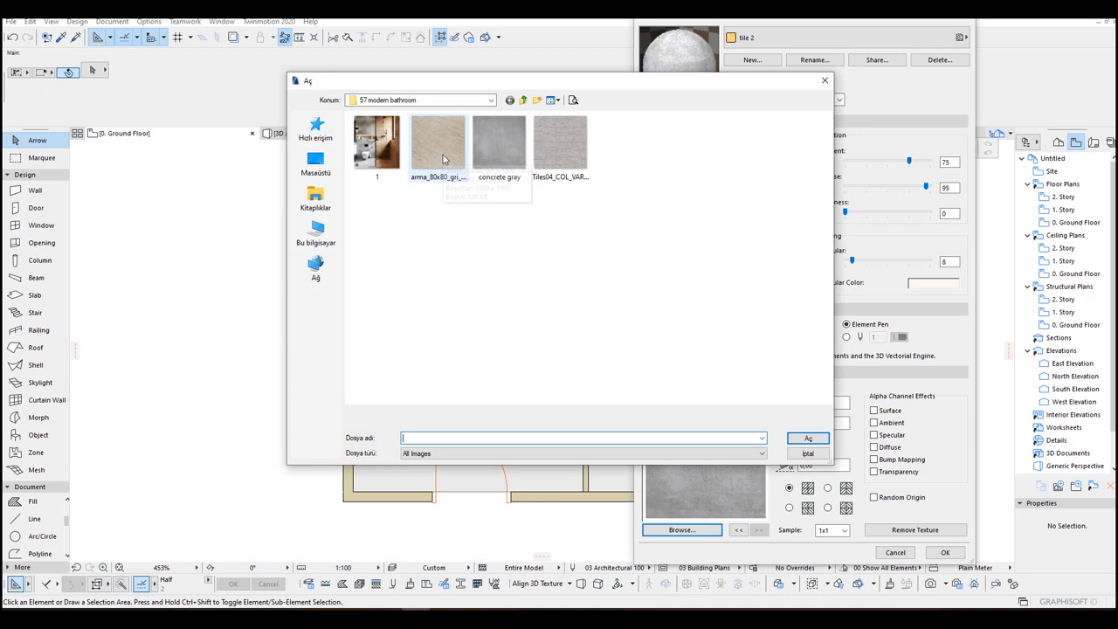
double_click(438, 144)
type("60")
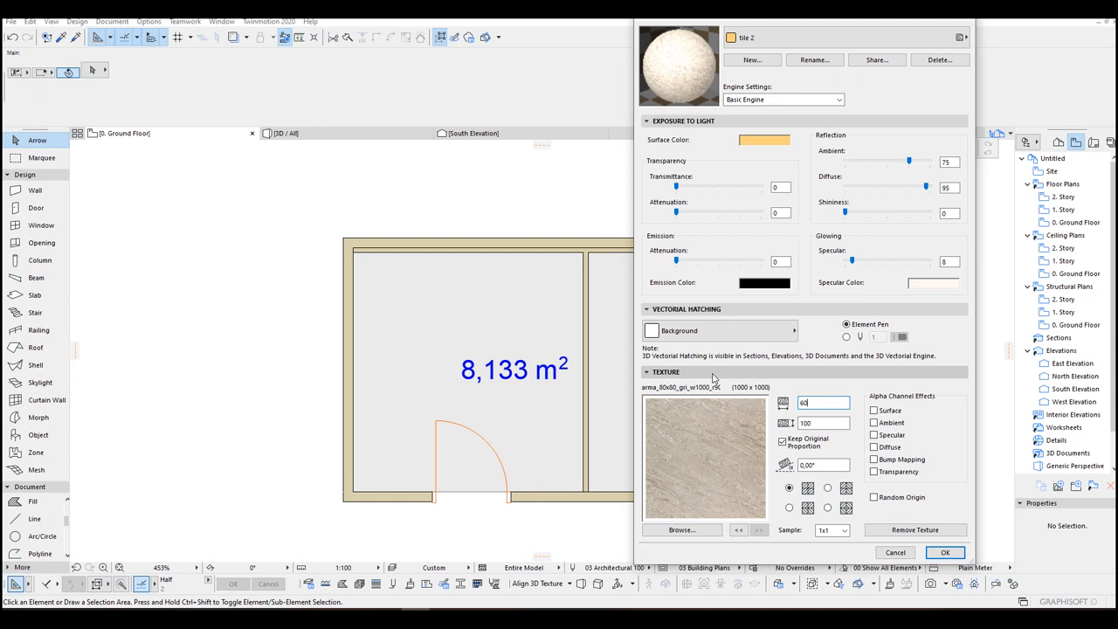
left_click(950, 553)
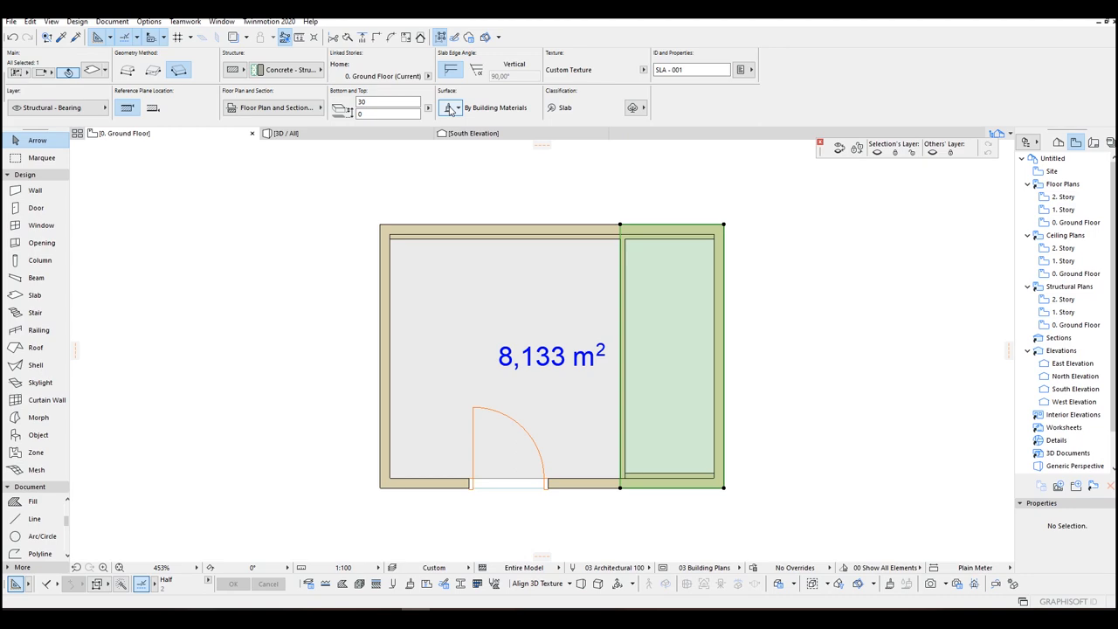
- Apply the tile 2 surface to the right-hand room's floor slab and deselect it
left_click(458, 108)
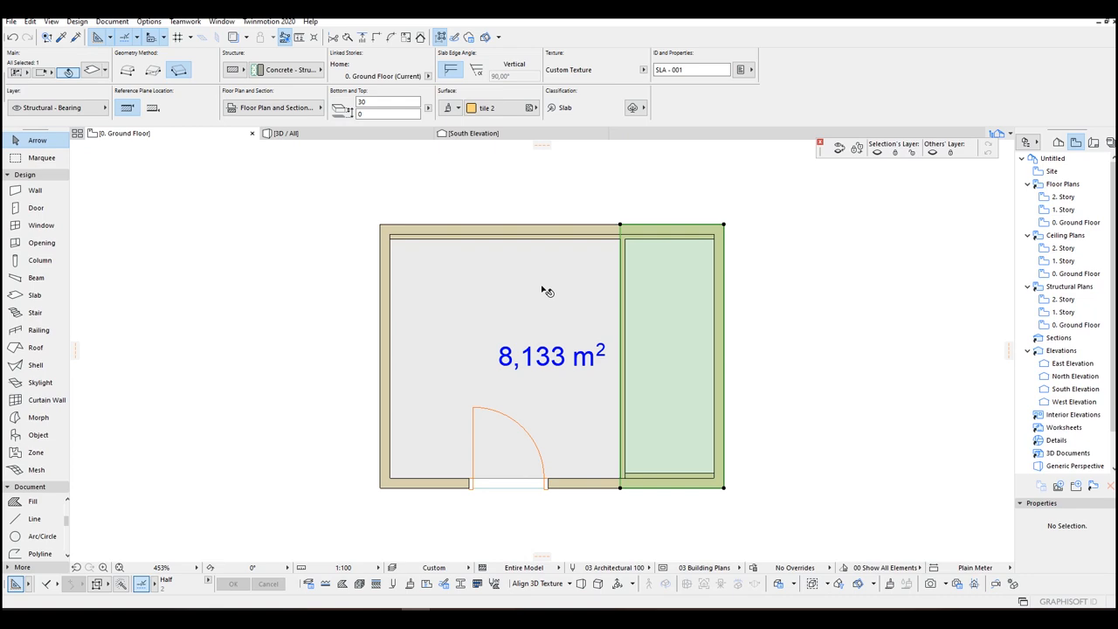
left_click(523, 107)
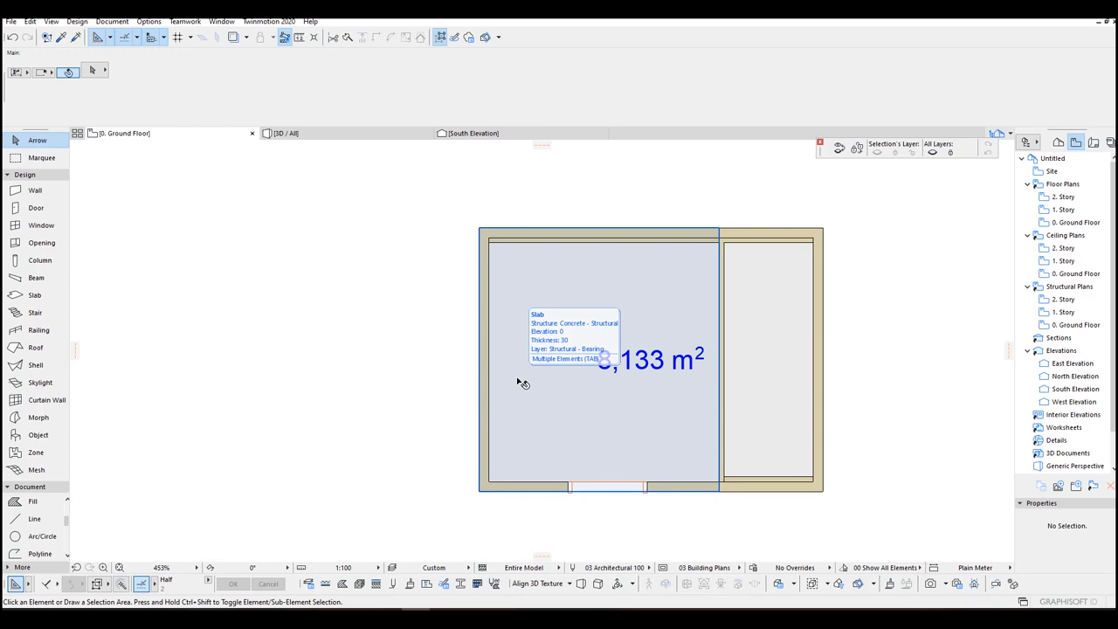
- Pick the Plan Drawers 23 cabinet and set its depth to 55 and height to 30
left_click(39, 435)
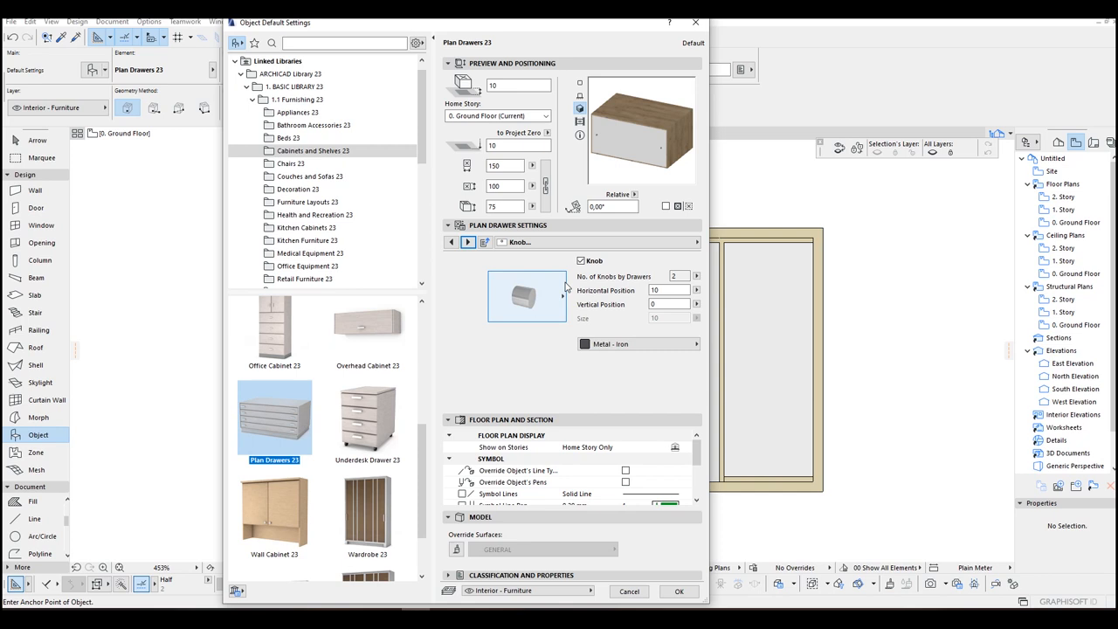
left_click(467, 242)
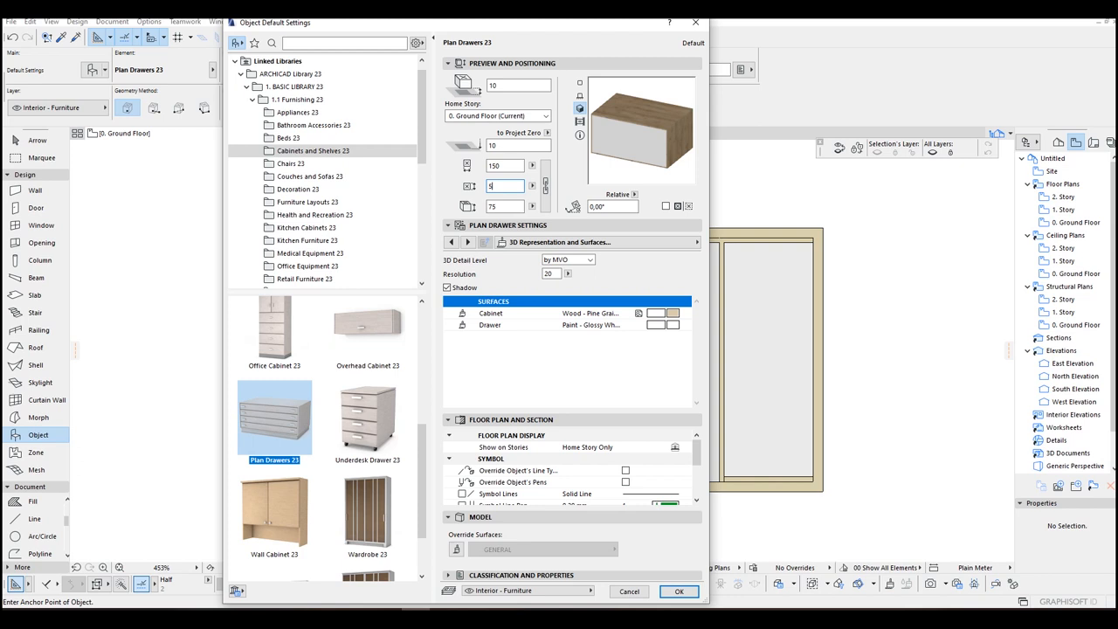
type("55")
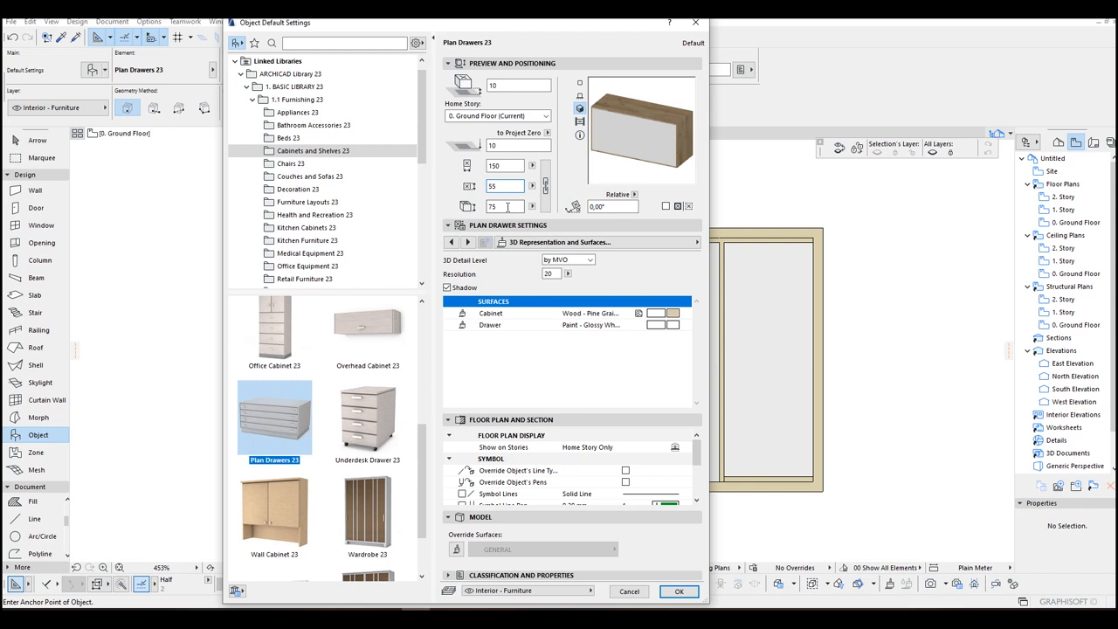
type("30")
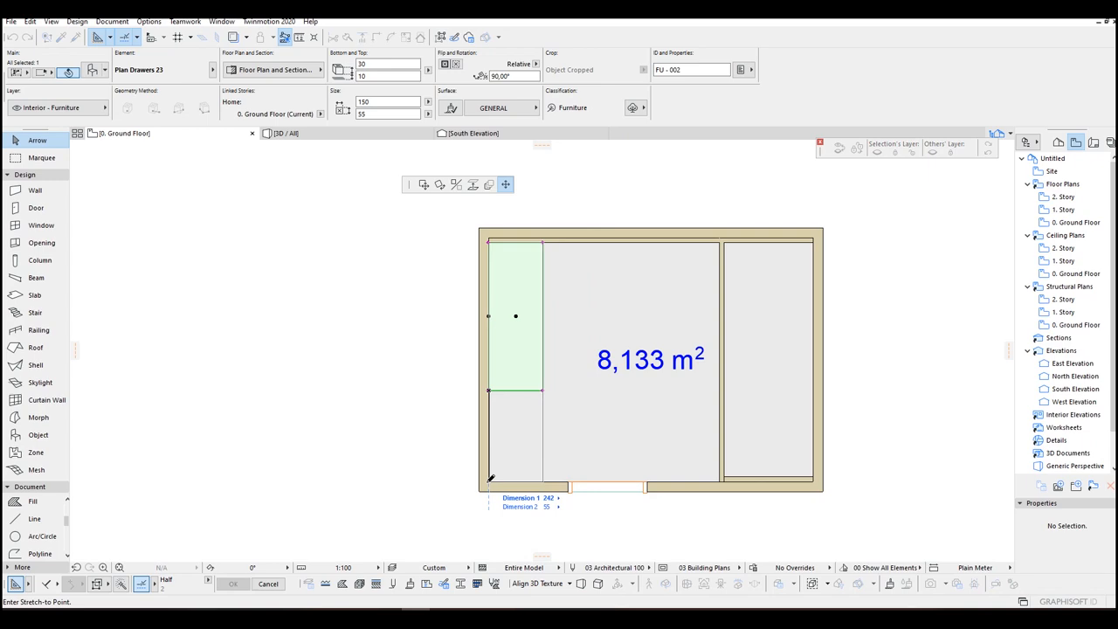
- Place the drawer cabinet against the left wall and stretch it to 242 long
left_click(285, 133)
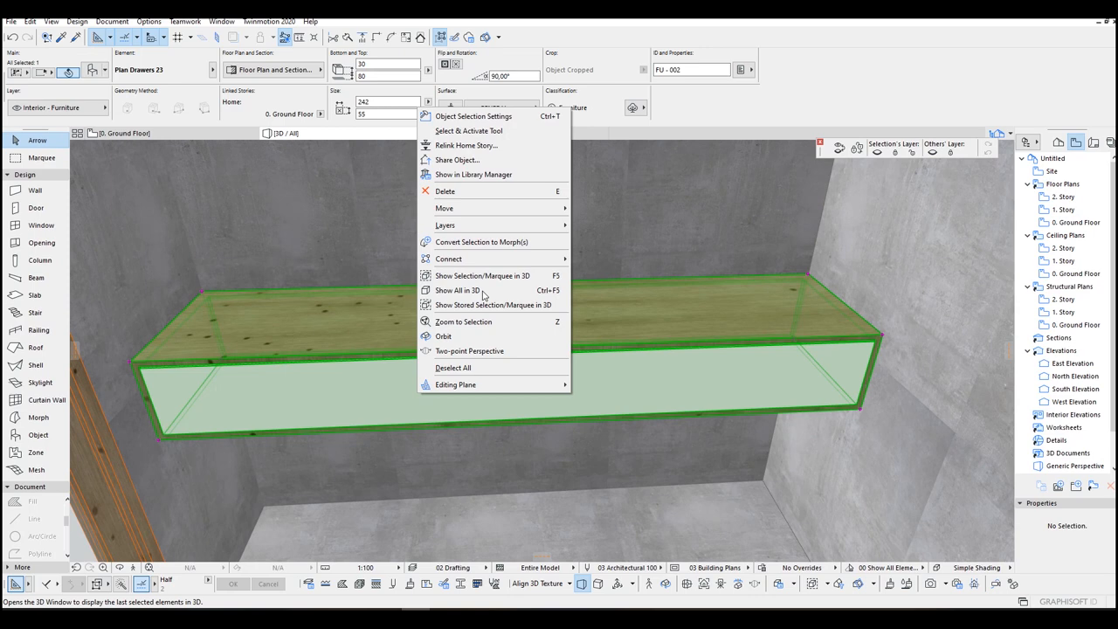
- Convert the selected cabinet into an editable morph in the 3D window
left_click(463, 290)
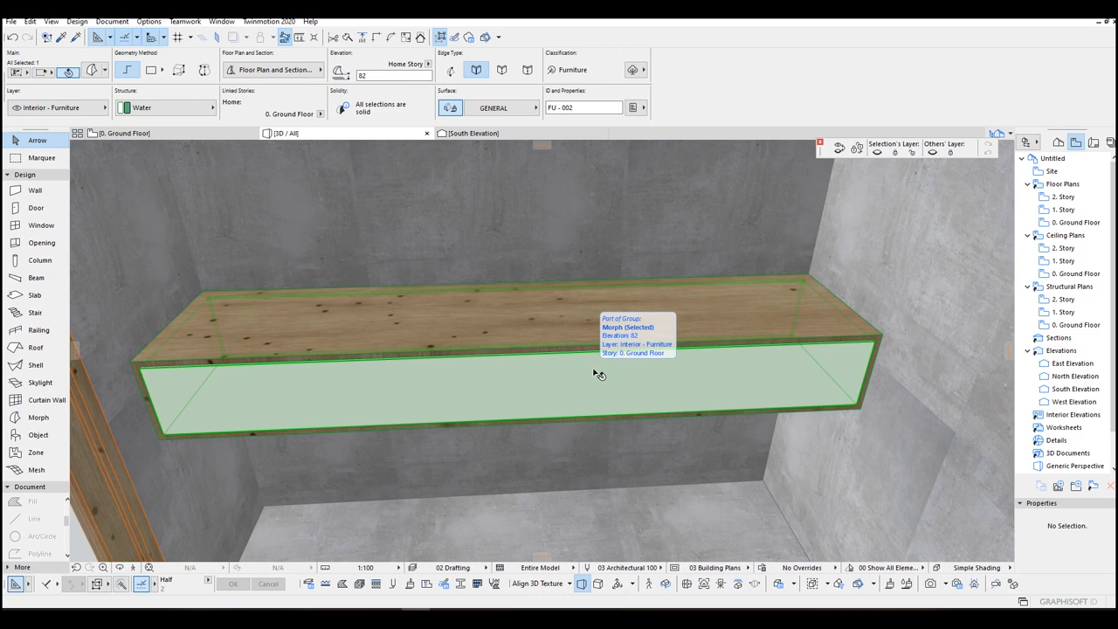
mouse_move(876, 345)
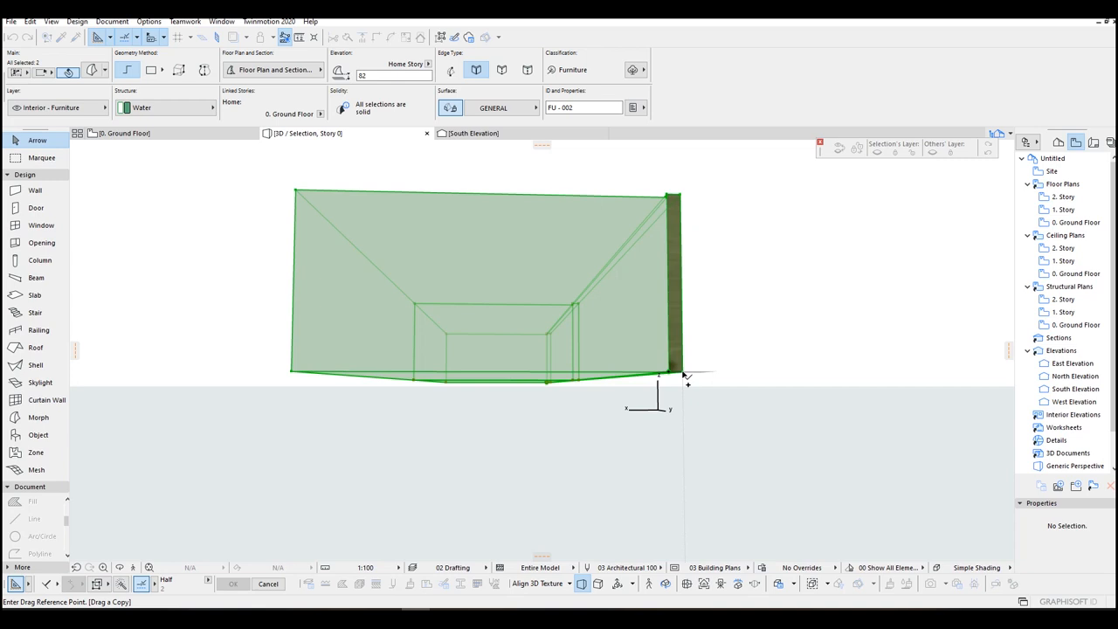
- Ctrl-drag a copy of the thin board to the cabinet's far edge, forming two rails
left_click_drag(686, 380, 511, 367)
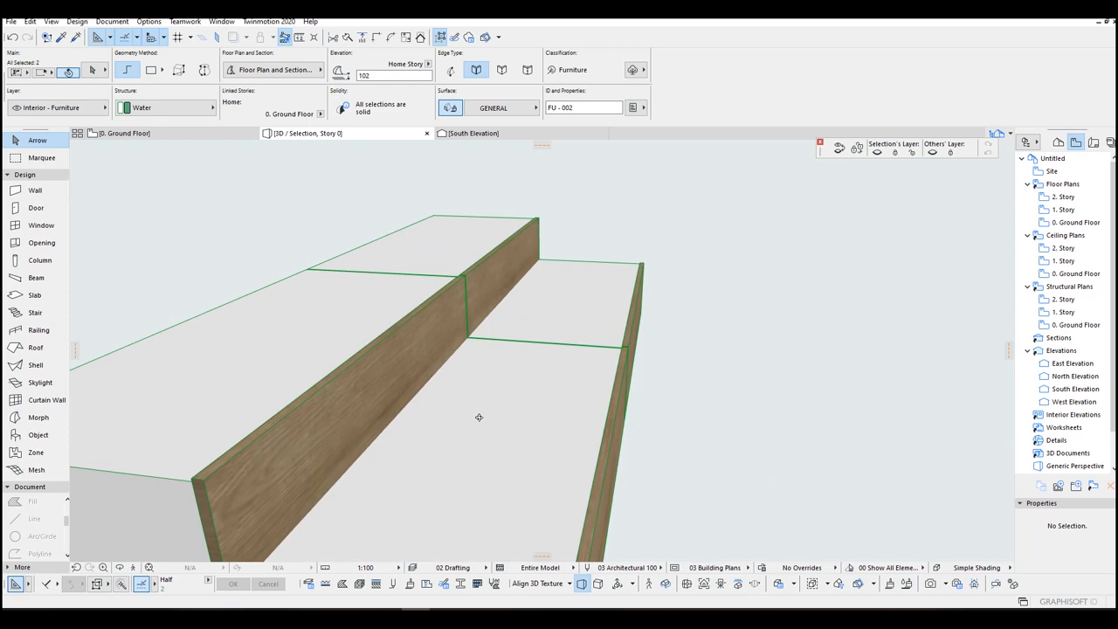
right_click(479, 417)
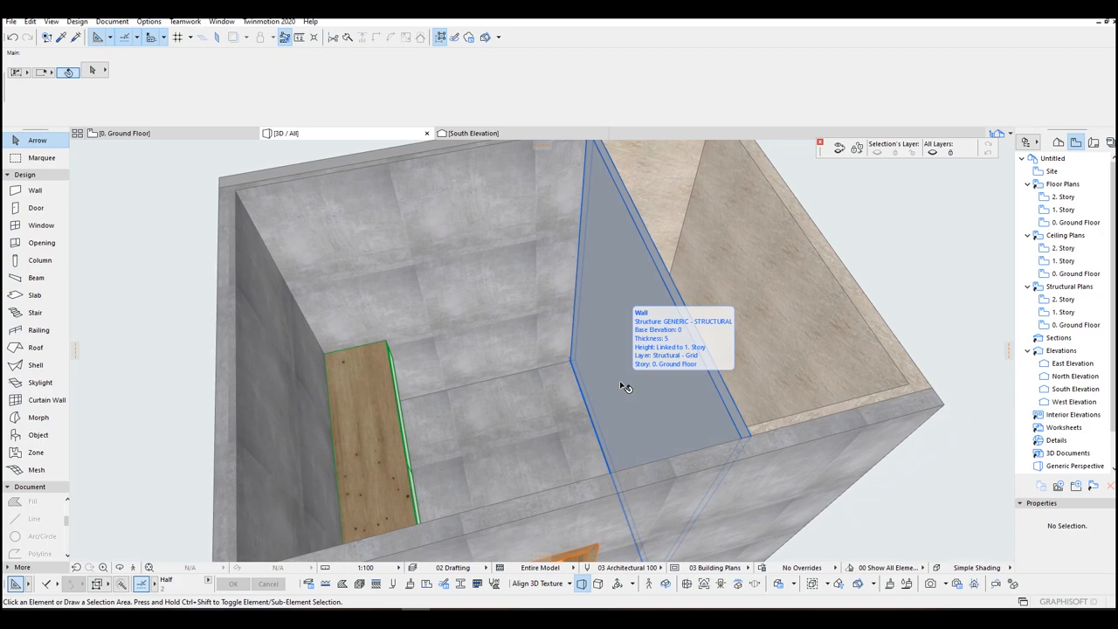
- Choose Sliding Door 23 from the library, review its leaf and option pages, and confirm it for placement
left_click(36, 208)
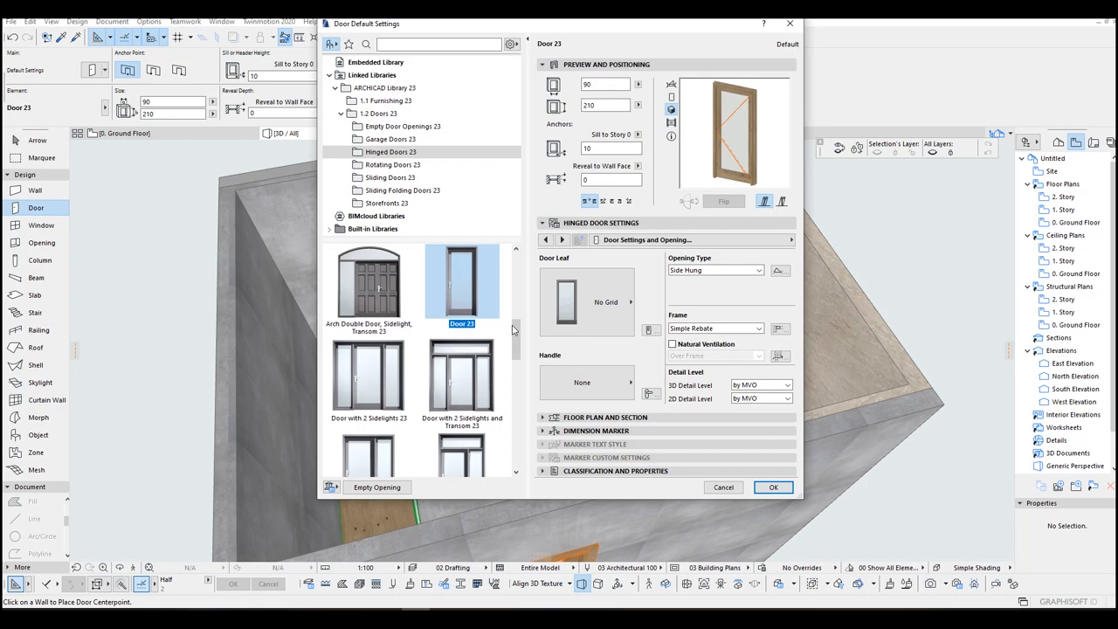
left_click(391, 177)
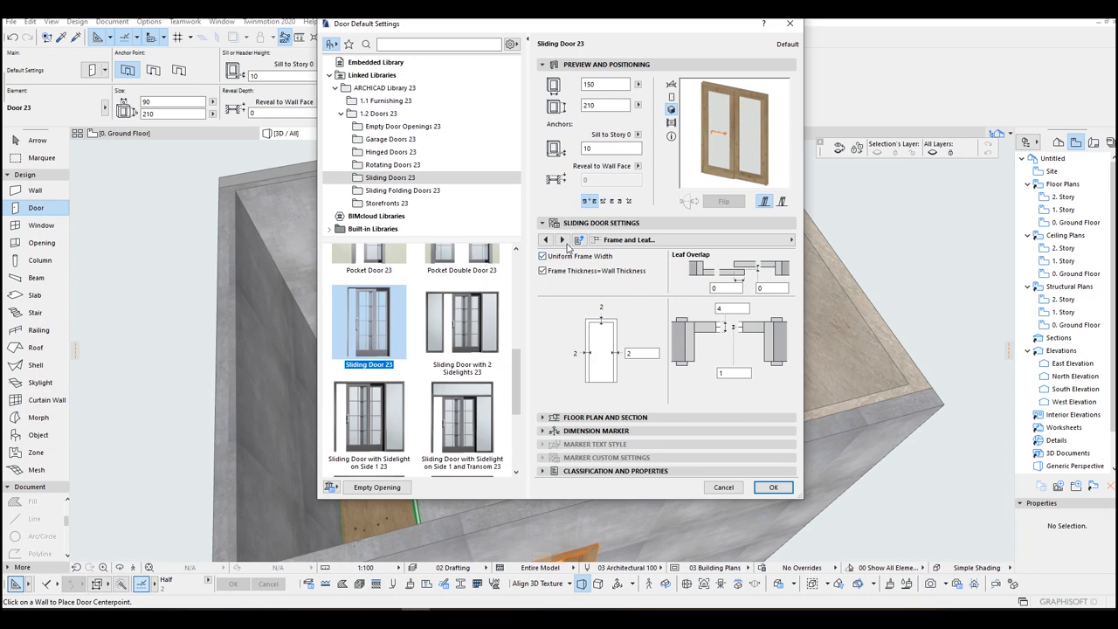
left_click(563, 239)
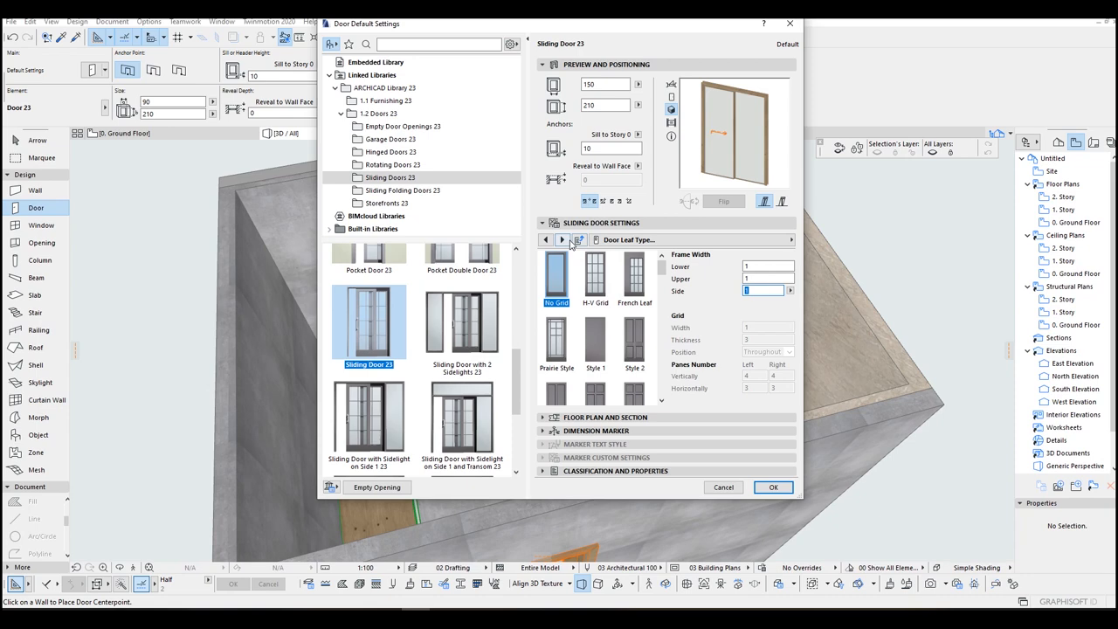
left_click(563, 239)
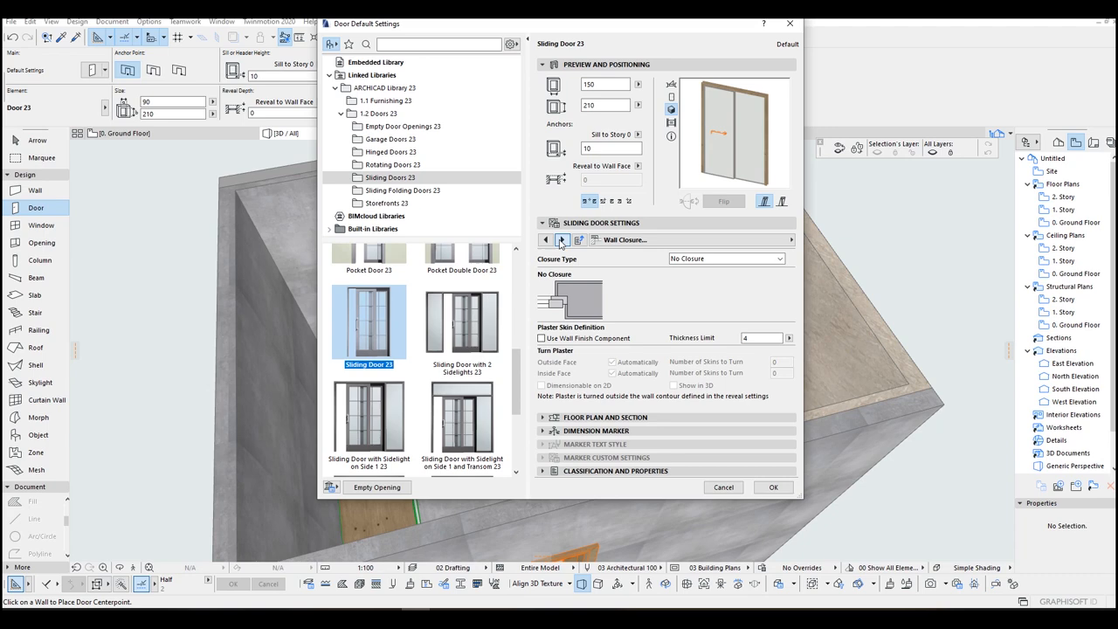
left_click(561, 239)
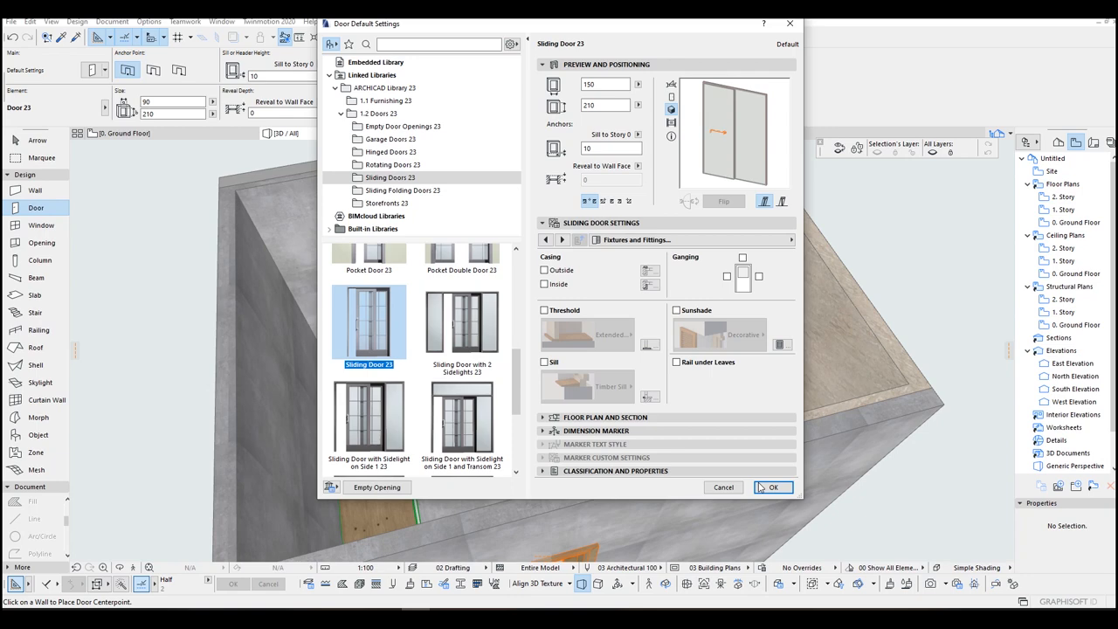
left_click(774, 486)
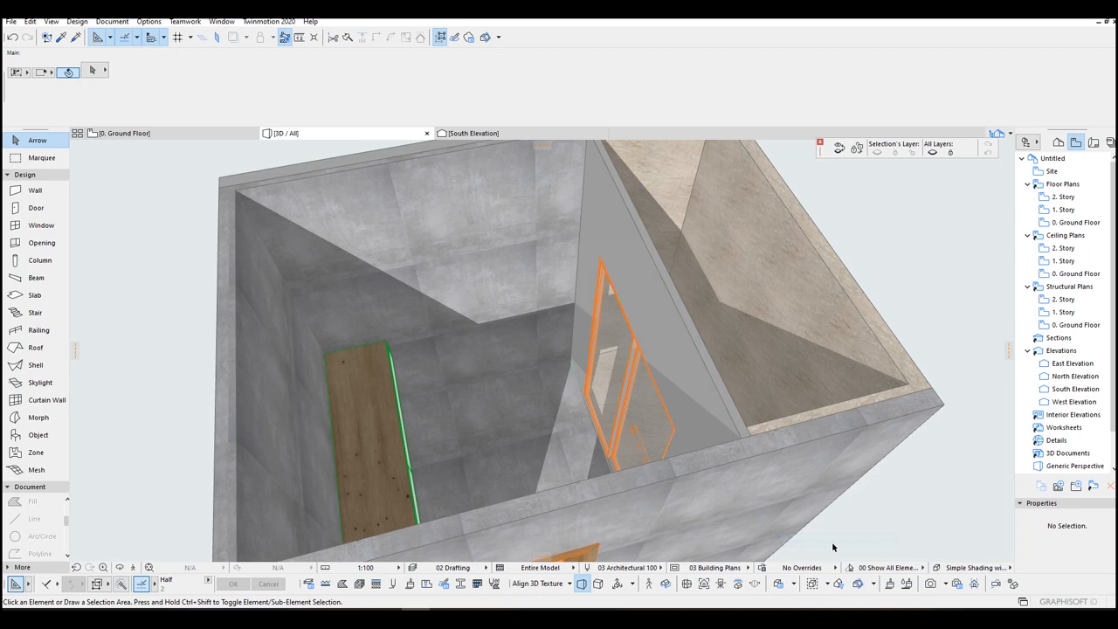
left_click(974, 567)
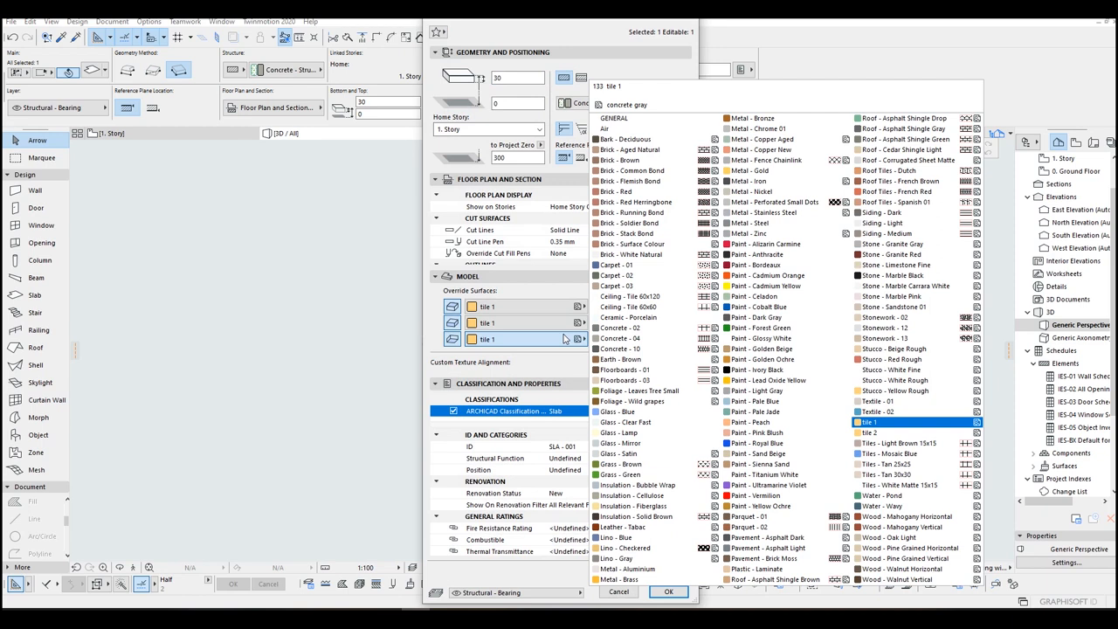
- Override the slab's tile 1 surface with Paint - Golden Beige
left_click(763, 348)
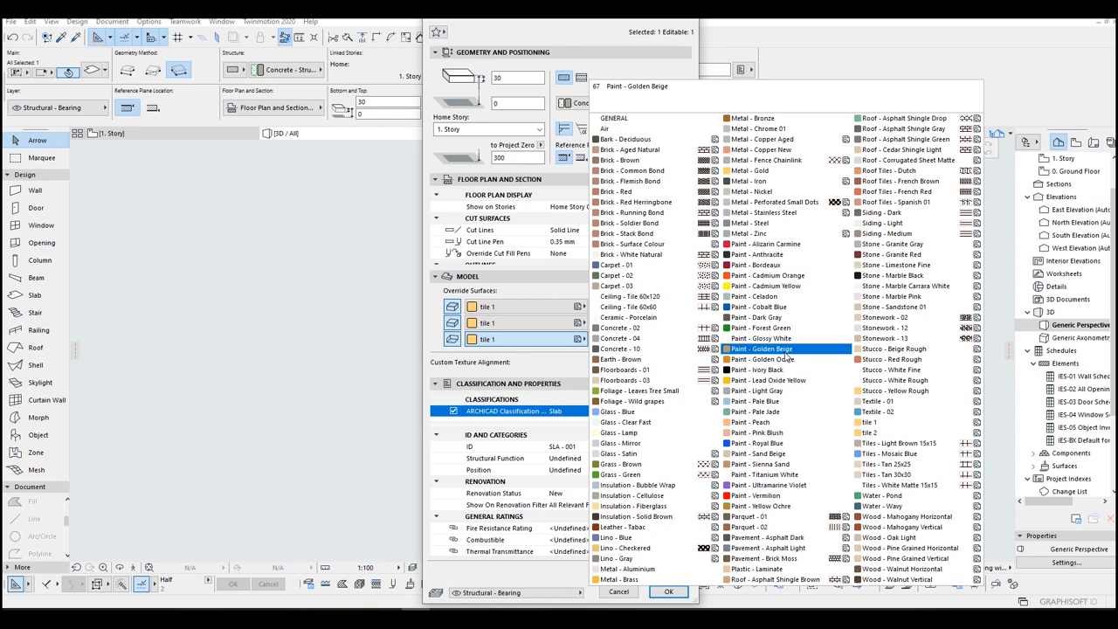
left_click(668, 592)
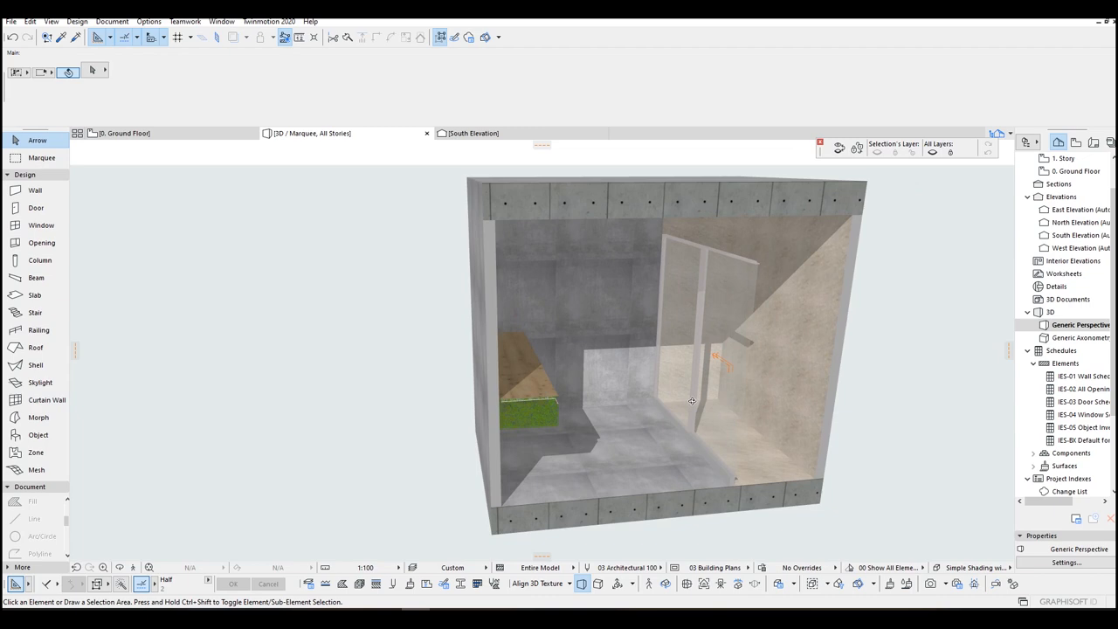
- Place a 90 x 150 window at the centre of the bathroom's side wall
left_click(40, 225)
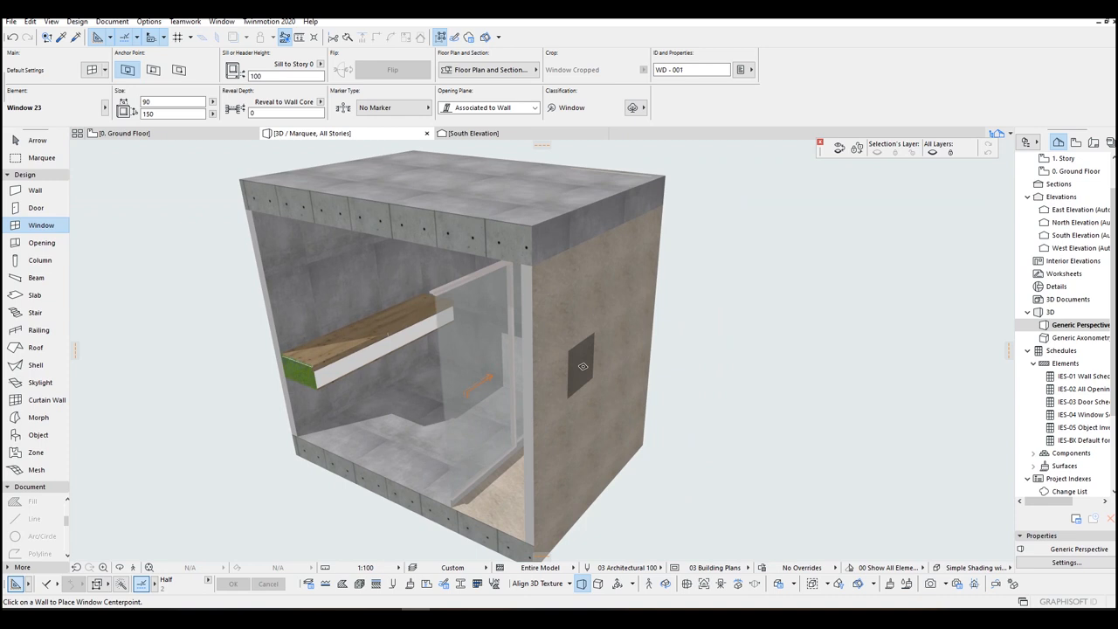
left_click(583, 366)
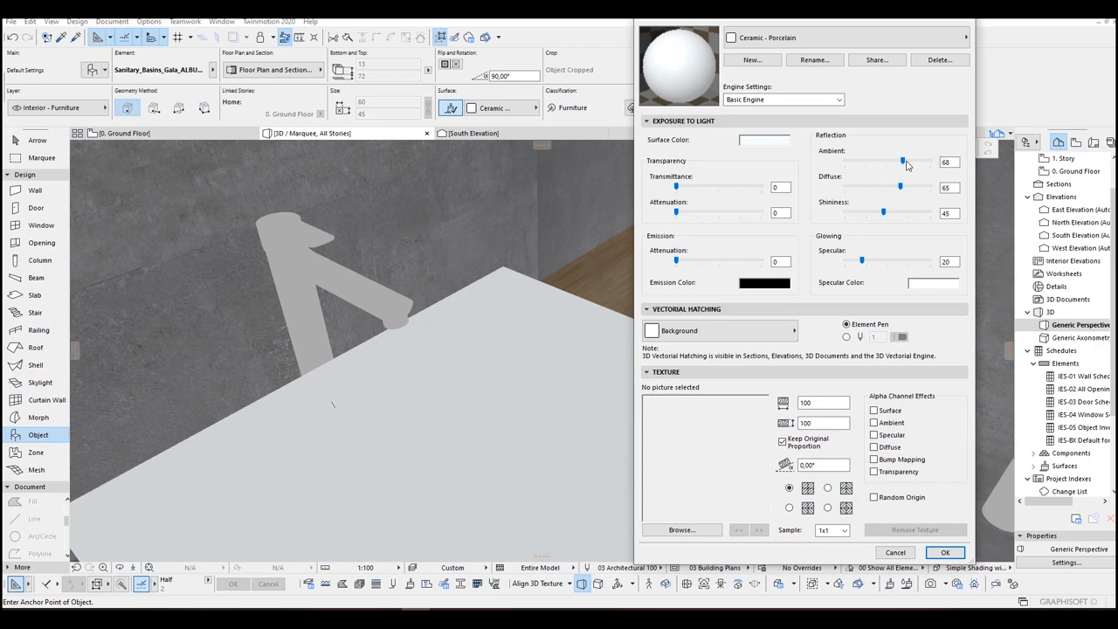
- Raise the Ceramic - Porcelain ambient reflection to 66
left_click(946, 552)
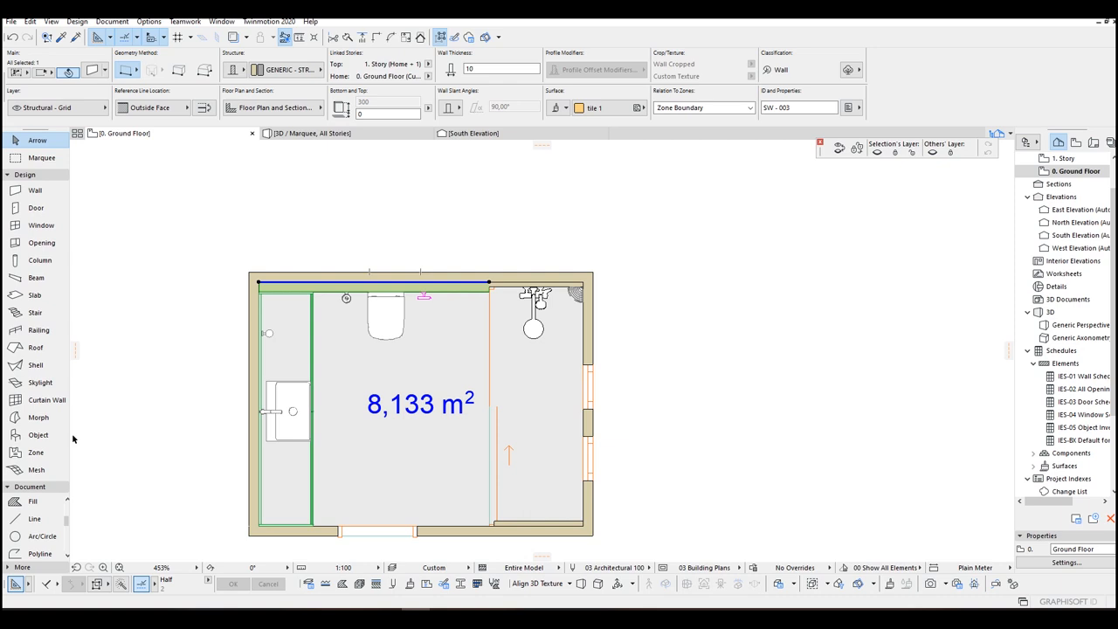
- Select the thin tile 1 wall along the bathroom's top edge for editing
left_click(41, 242)
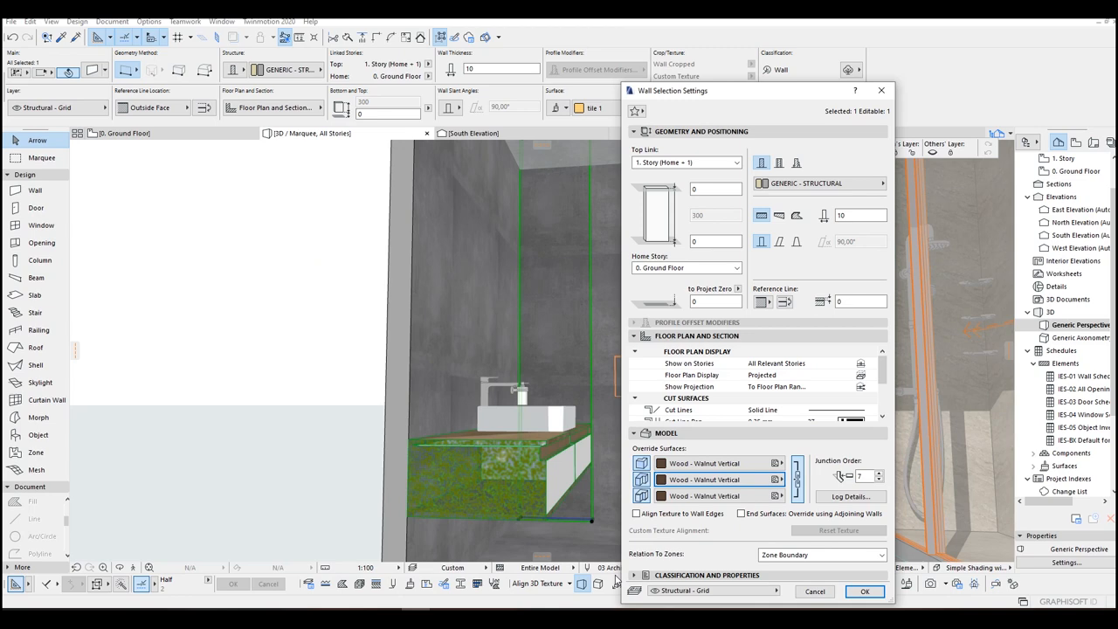
- Set the wall's override surfaces to Wood - Walnut Vertical
left_click(751, 463)
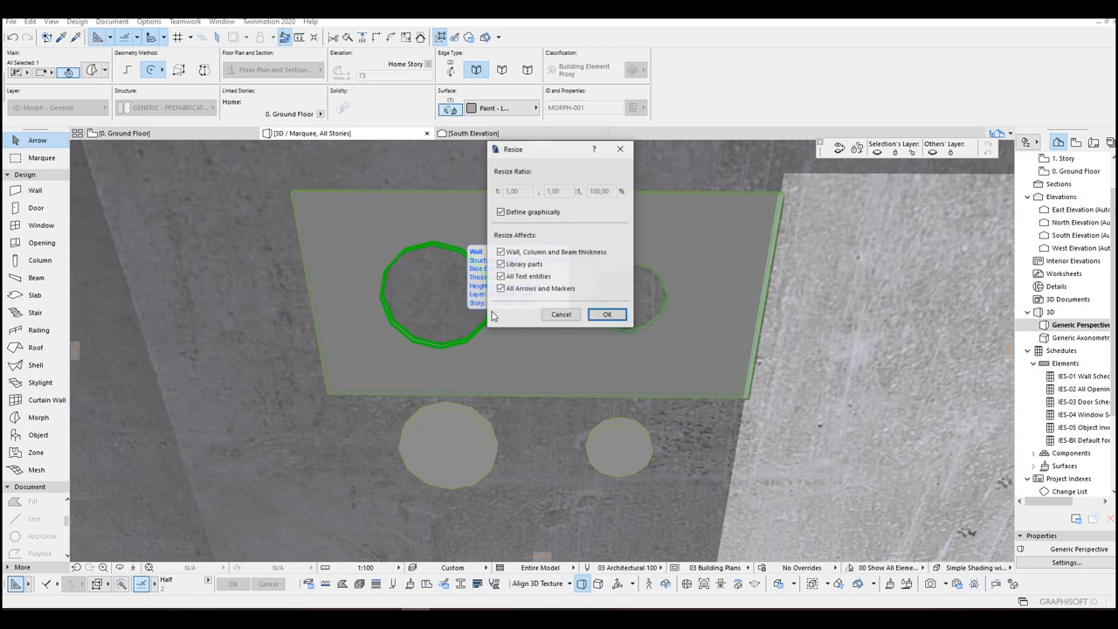
- Confirm resizing the circular recess with Define graphically enabled
left_click(607, 313)
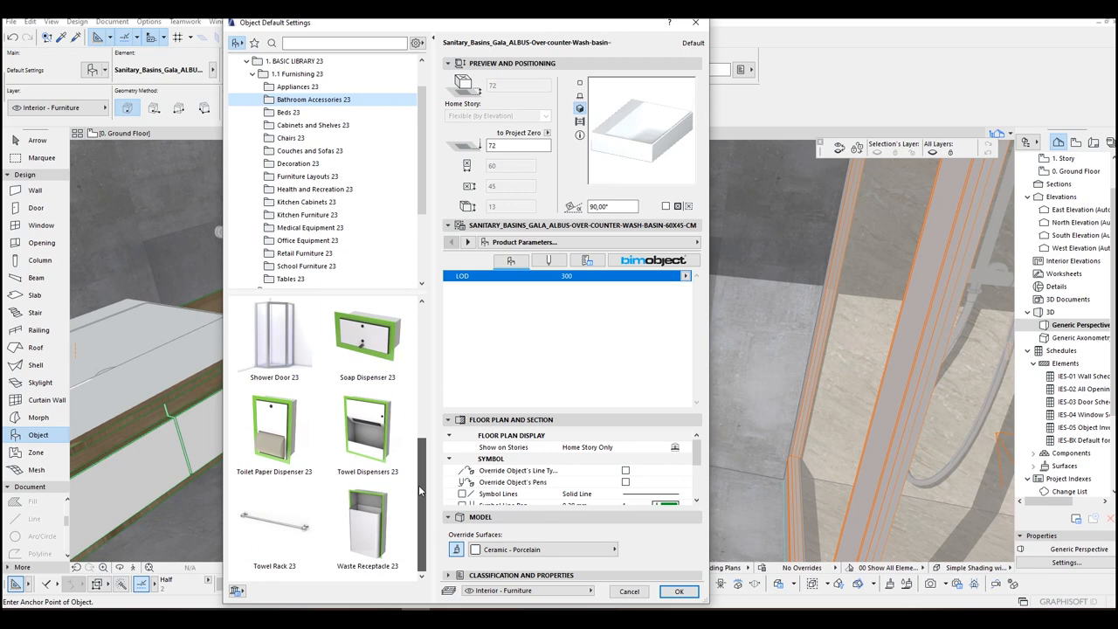
- Make Towel Rack 23 (80 by 8) the active object to place
left_click(274, 524)
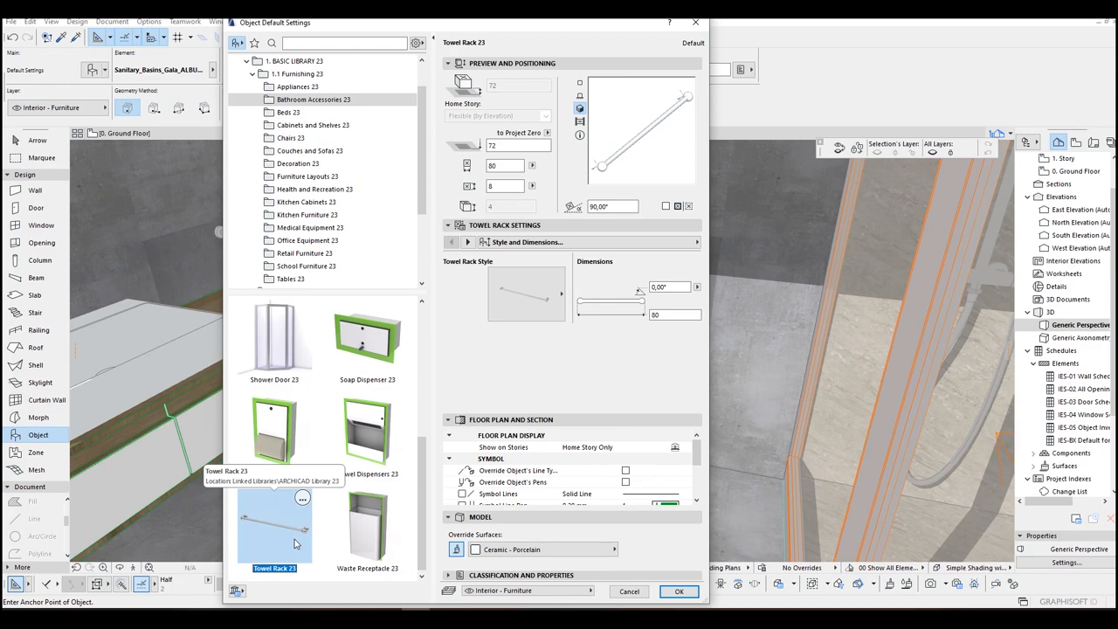
left_click(681, 591)
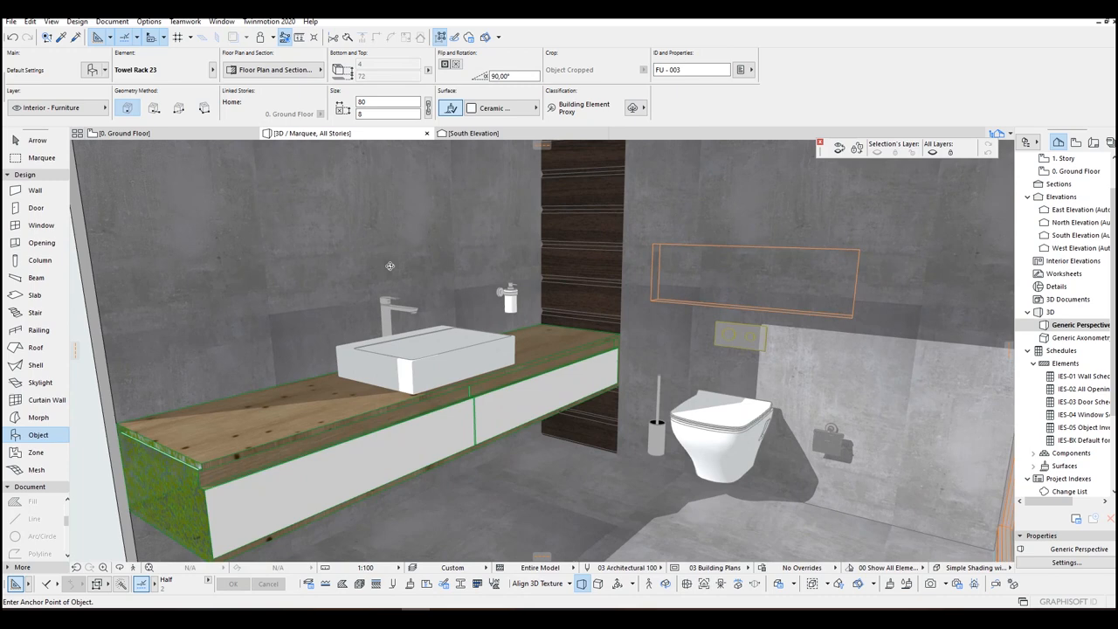
left_click(526, 107)
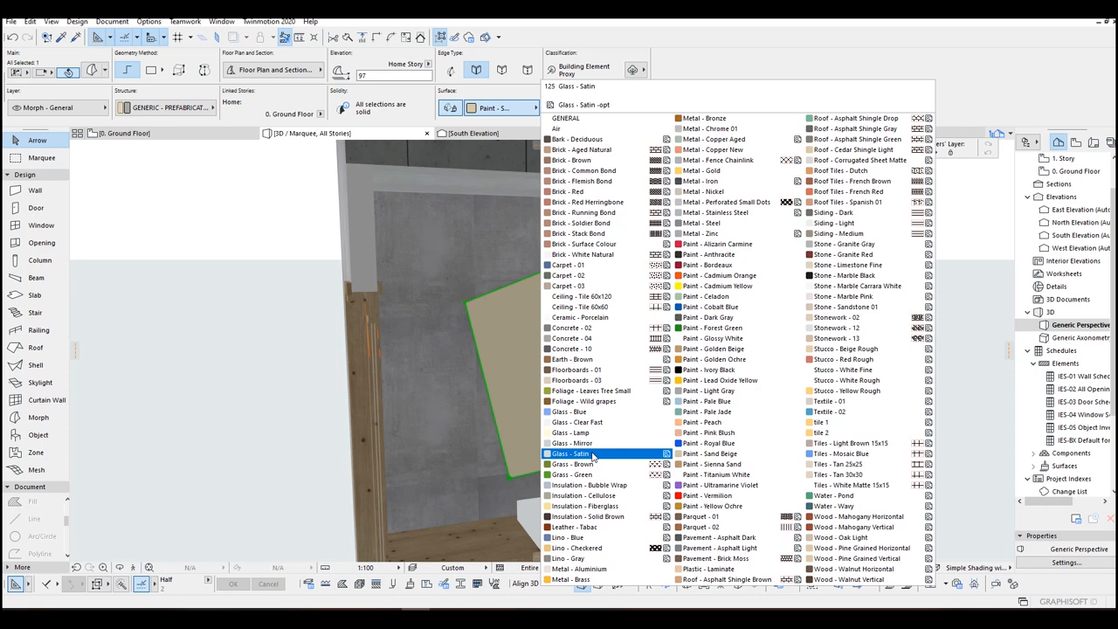
- Apply the Glass - Satin surface to the mirror morph above the basin
left_click(580, 453)
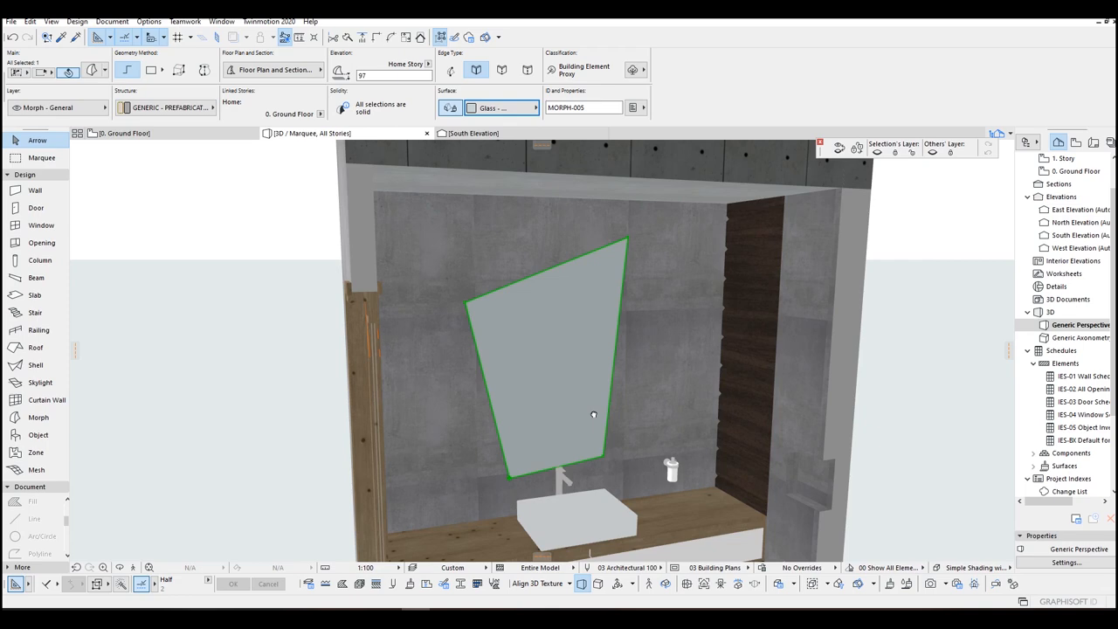